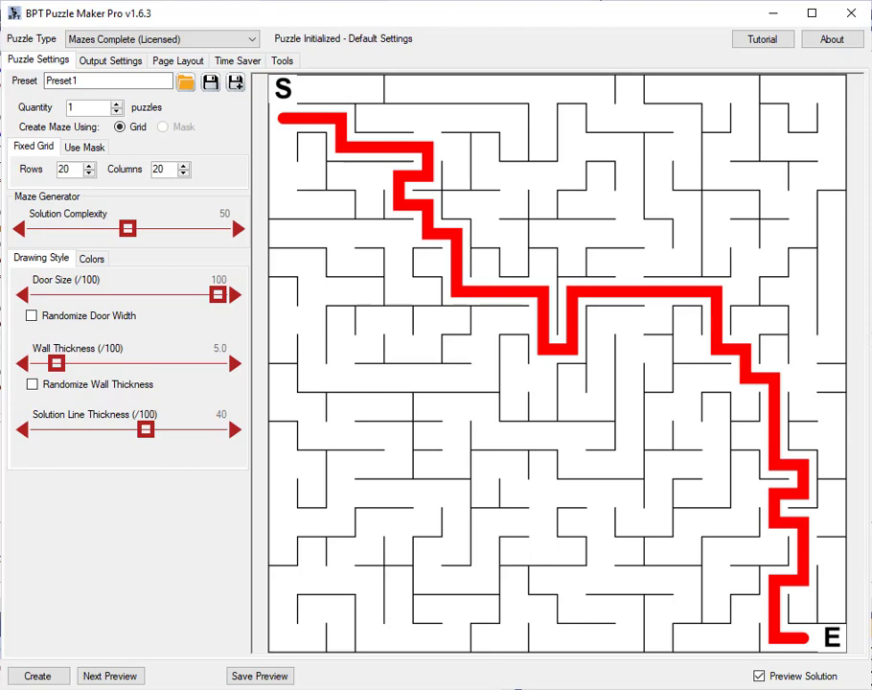
mouse_move(359, 459)
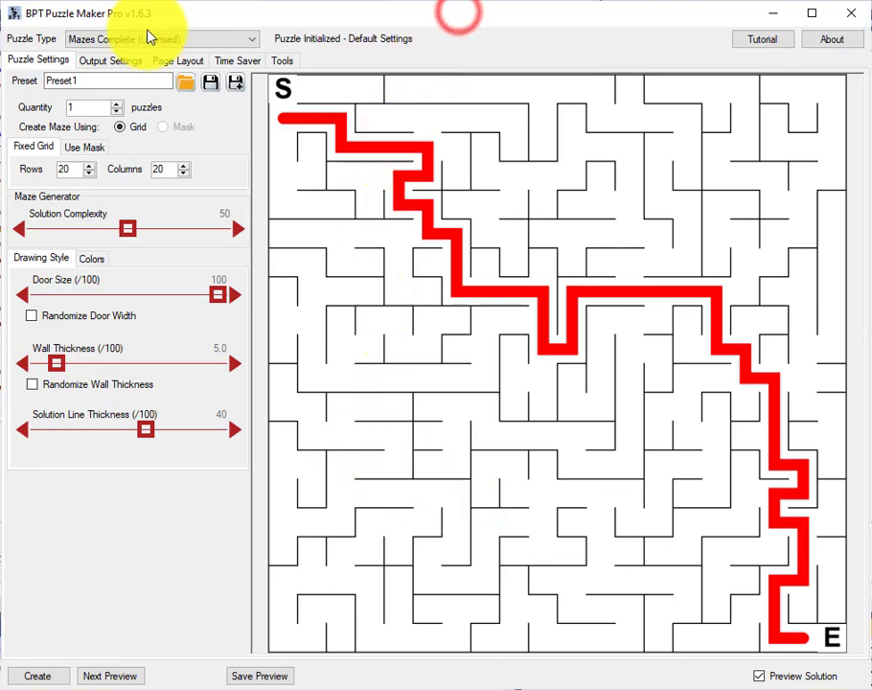
mouse_move(498, 460)
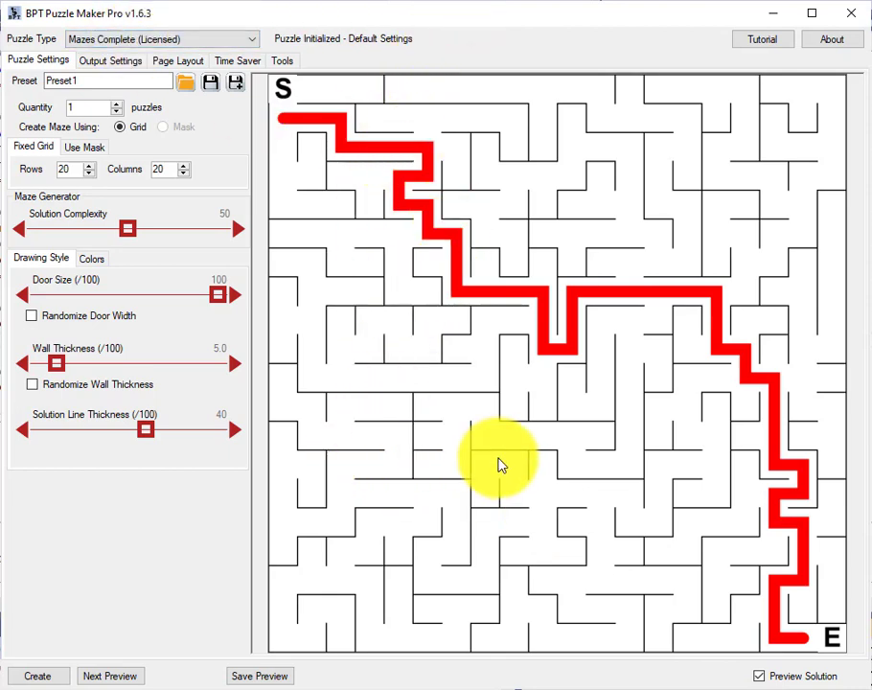
mouse_move(110, 182)
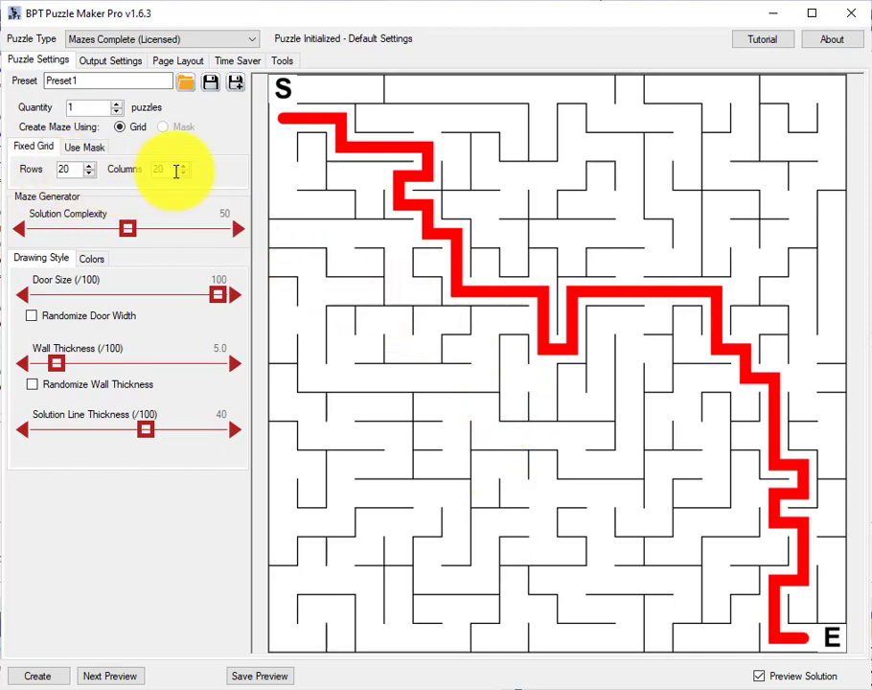
mouse_move(209, 156)
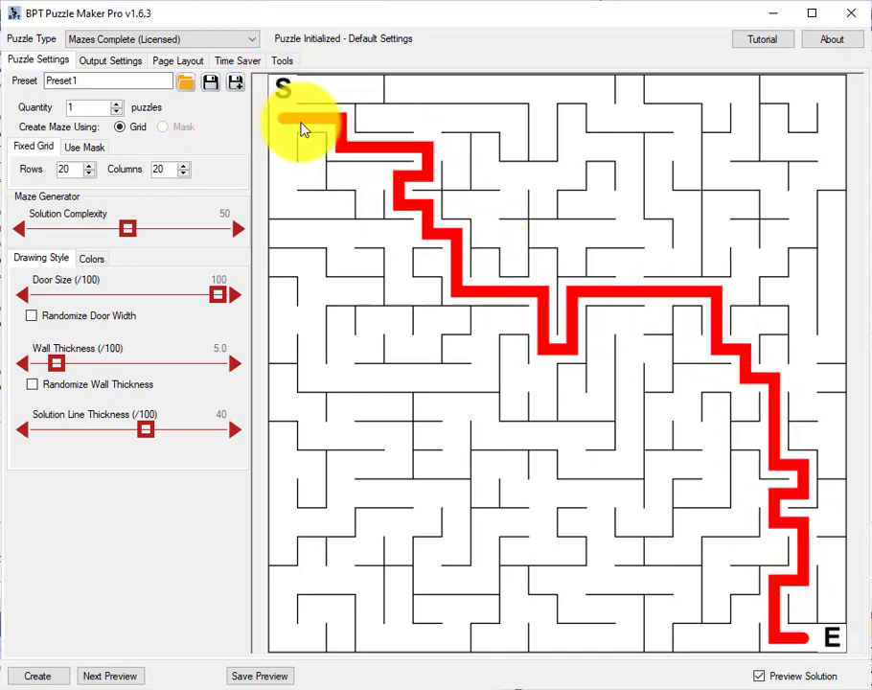
mouse_move(832, 668)
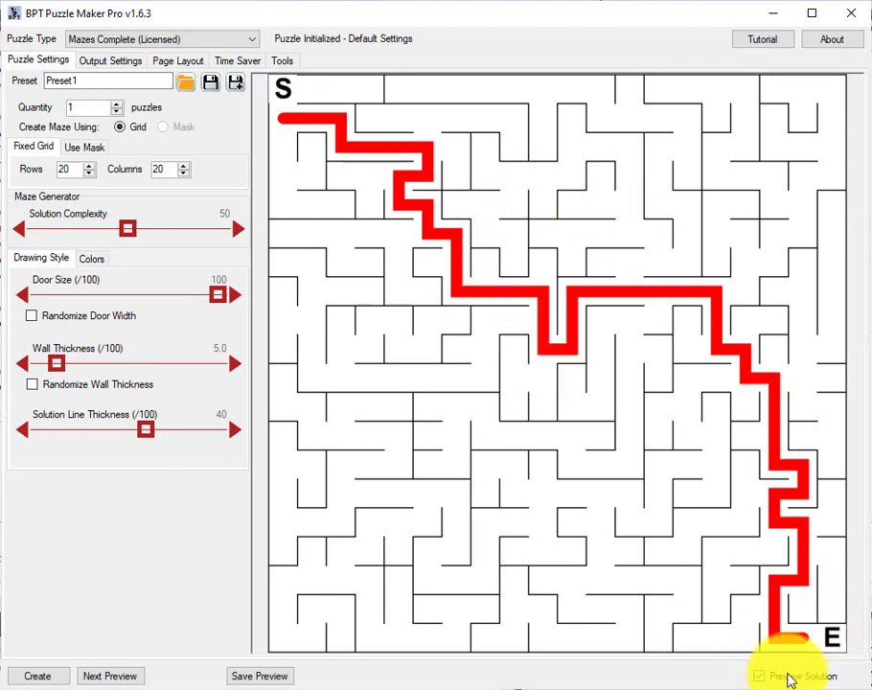
Switch the maze to Use Mask shaping and open the empty 20-by-20 Mask Grid Editor
click(761, 675)
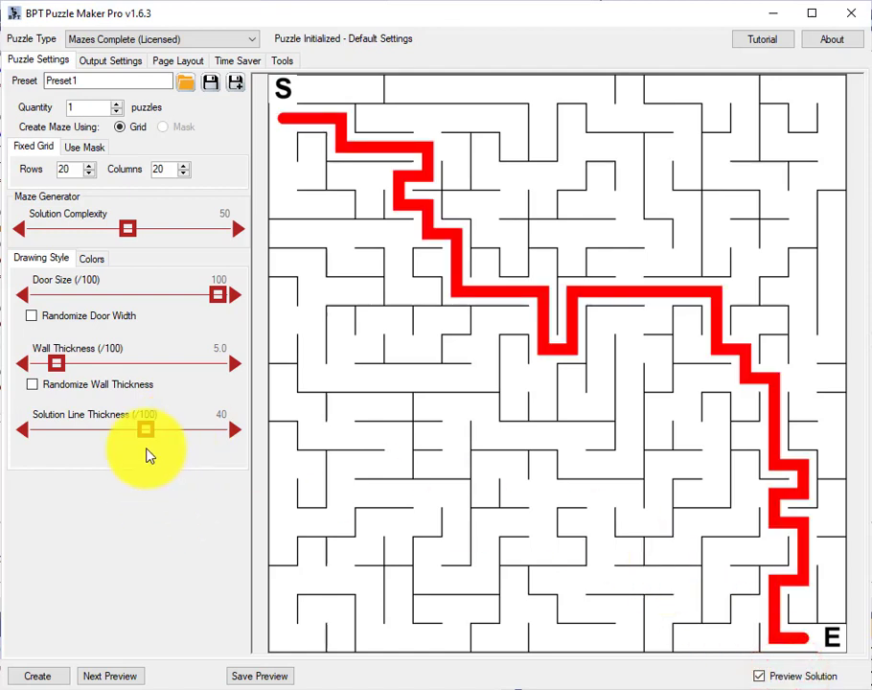
click(83, 147)
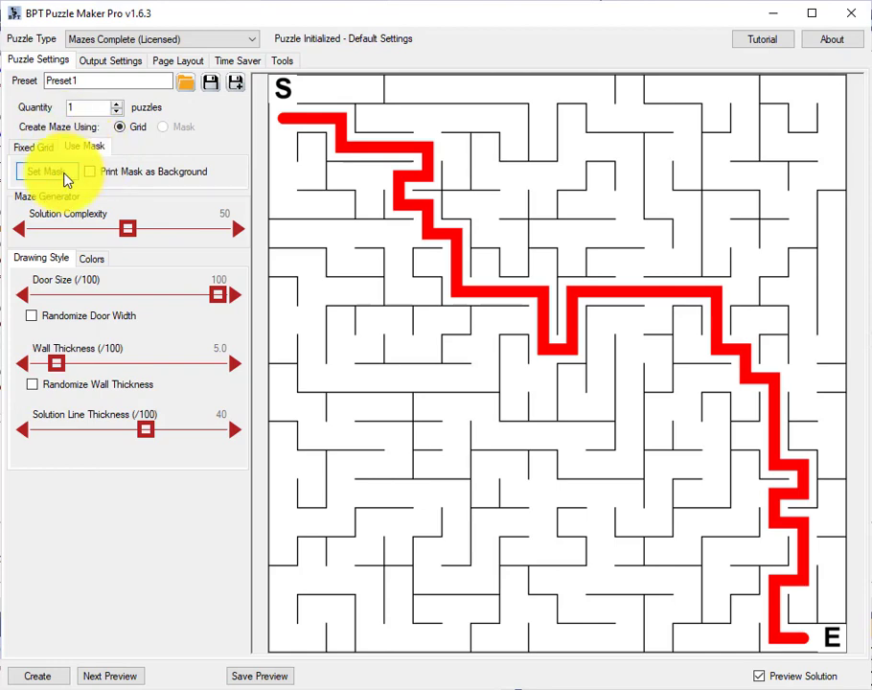
click(45, 170)
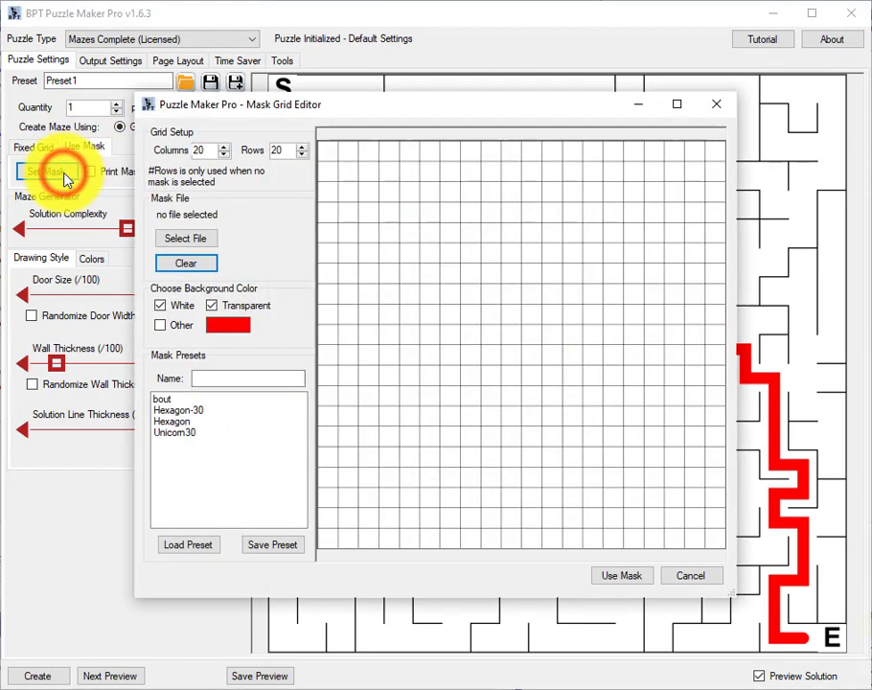
mouse_move(321, 115)
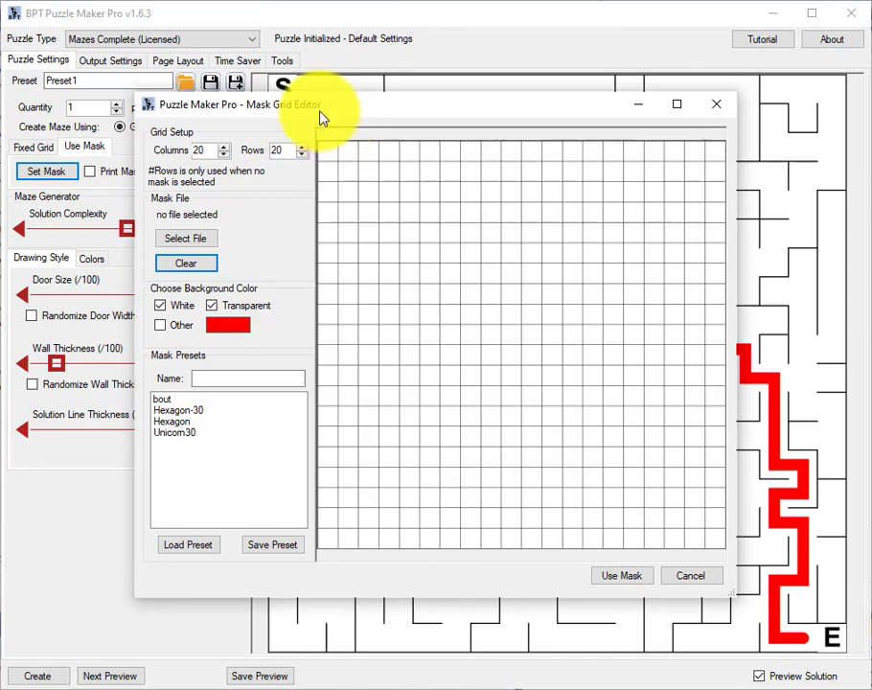
mouse_move(363, 121)
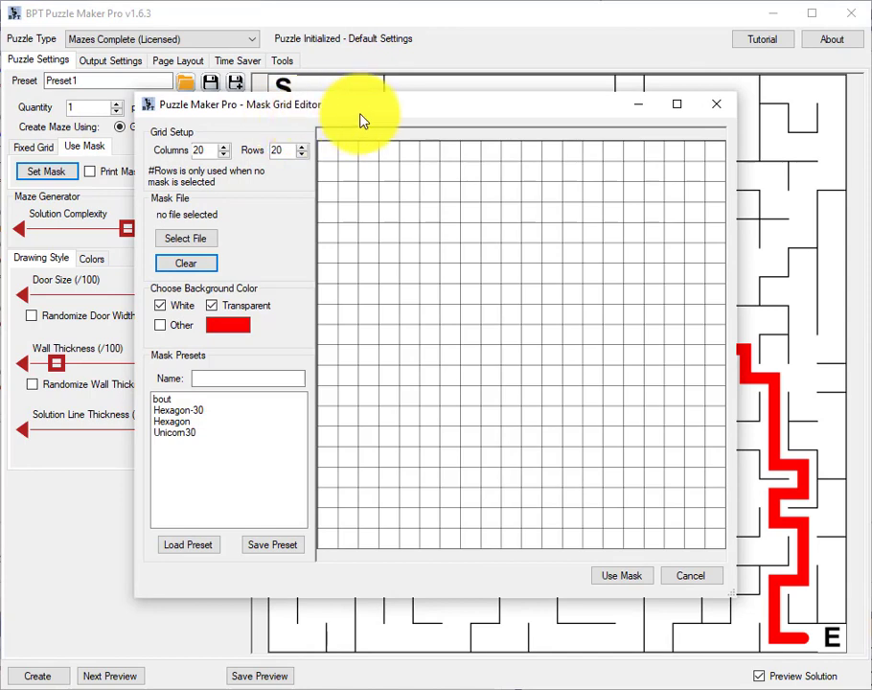
mouse_move(669, 476)
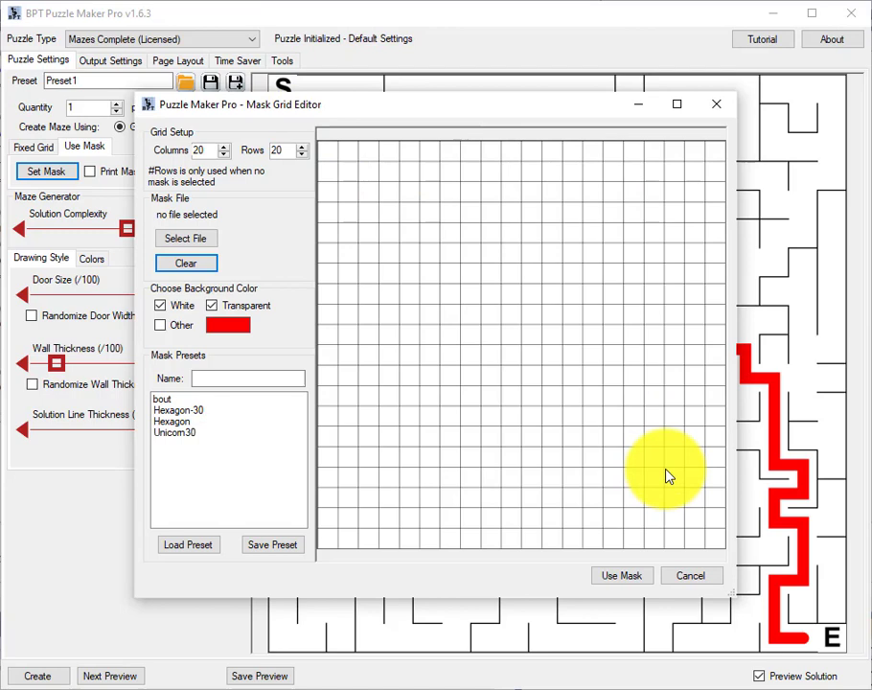
mouse_move(455, 464)
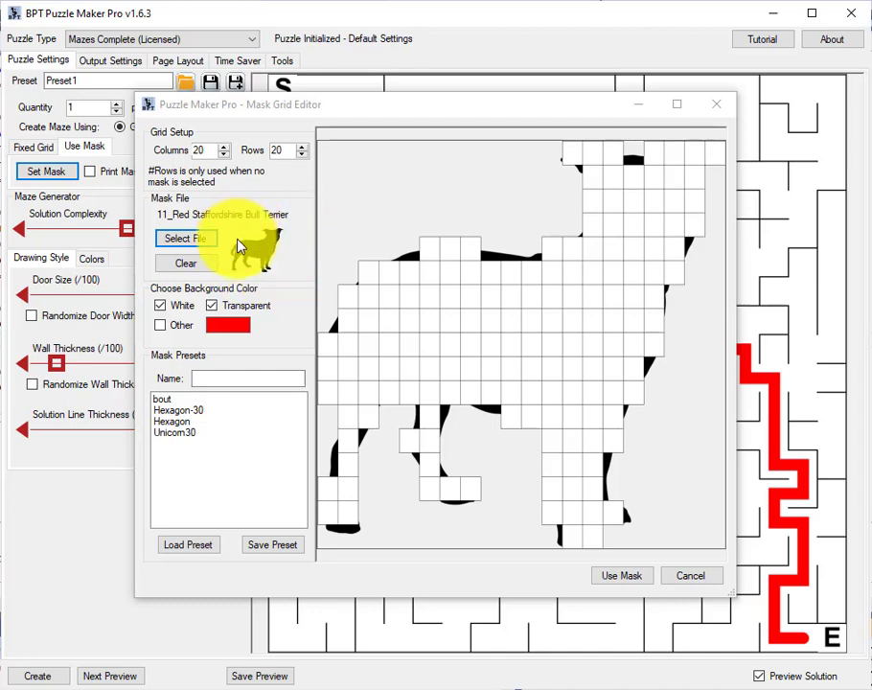
mouse_move(273, 259)
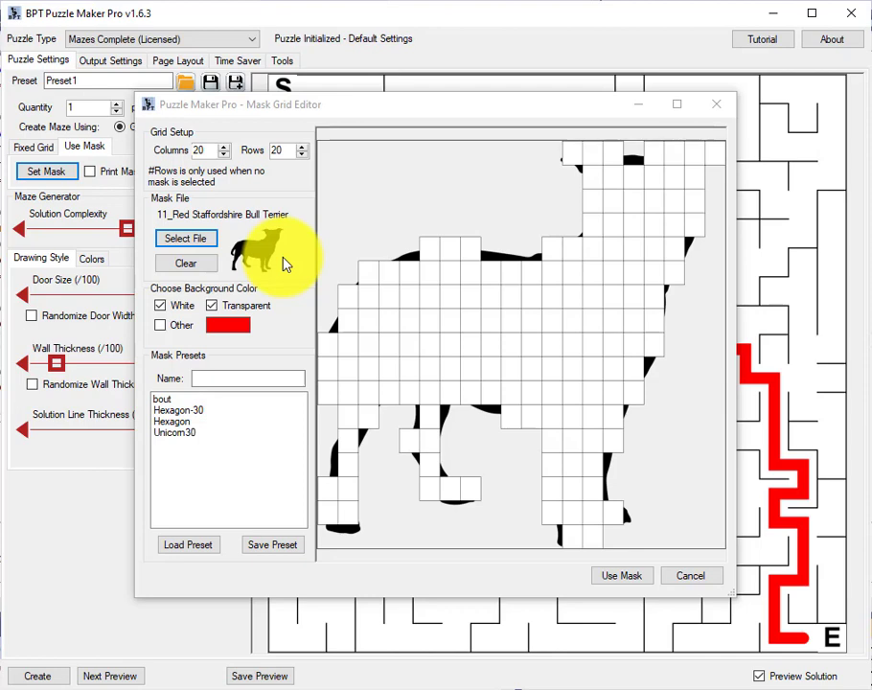
mouse_move(369, 242)
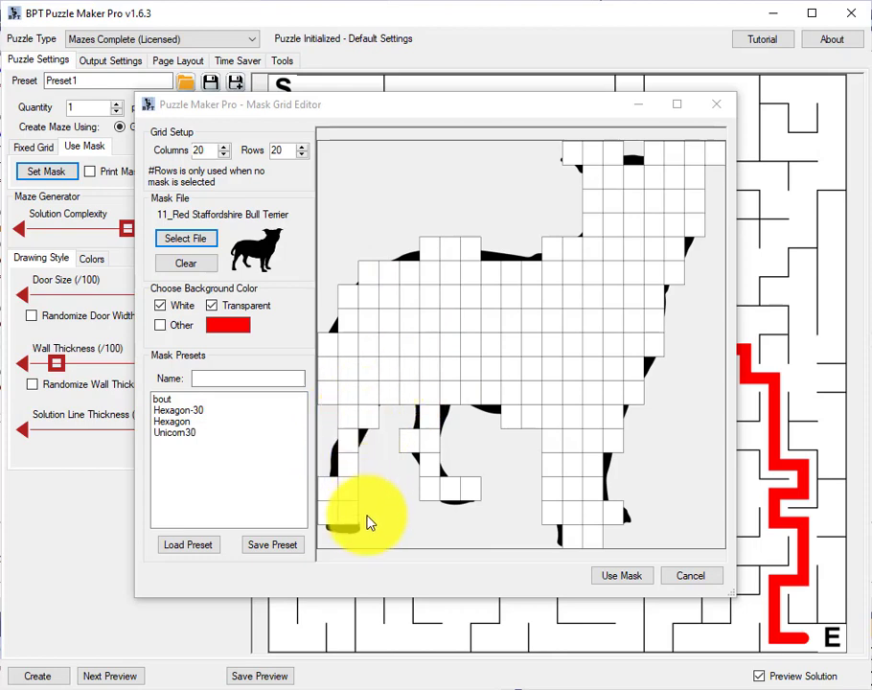
mouse_move(652, 317)
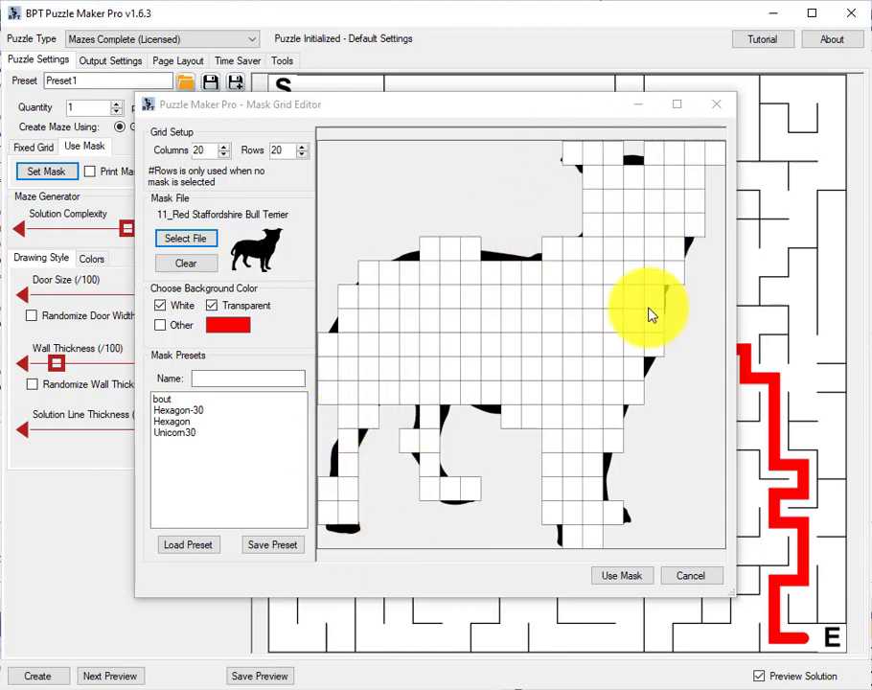
mouse_move(494, 259)
text(30)
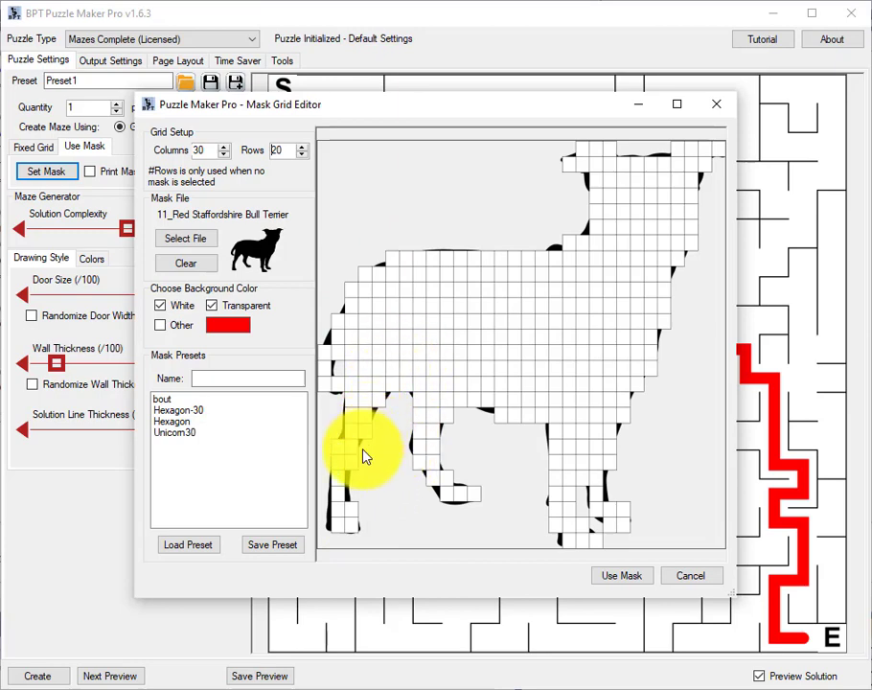
mouse_move(359, 484)
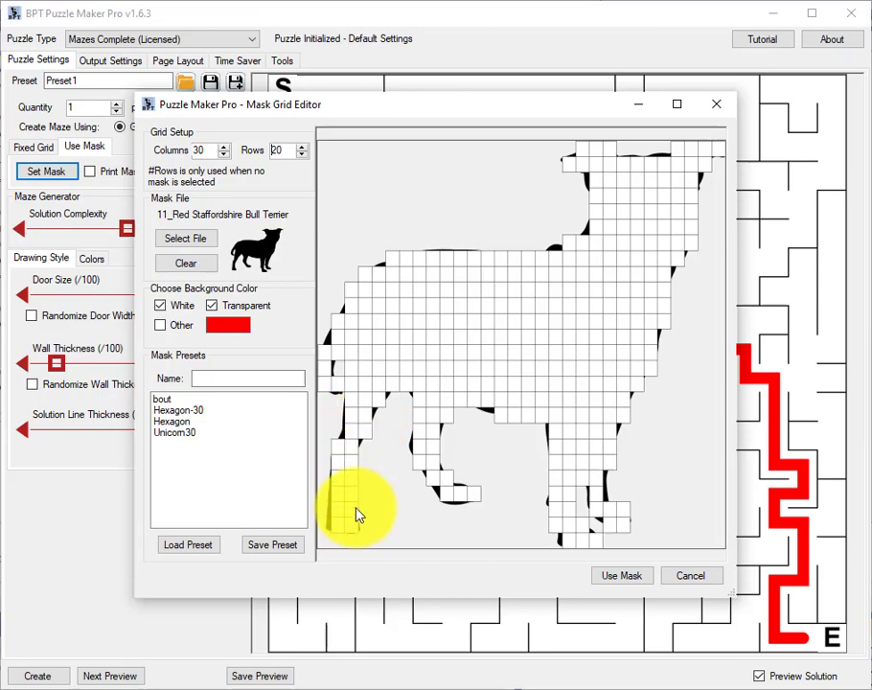
mouse_move(360, 525)
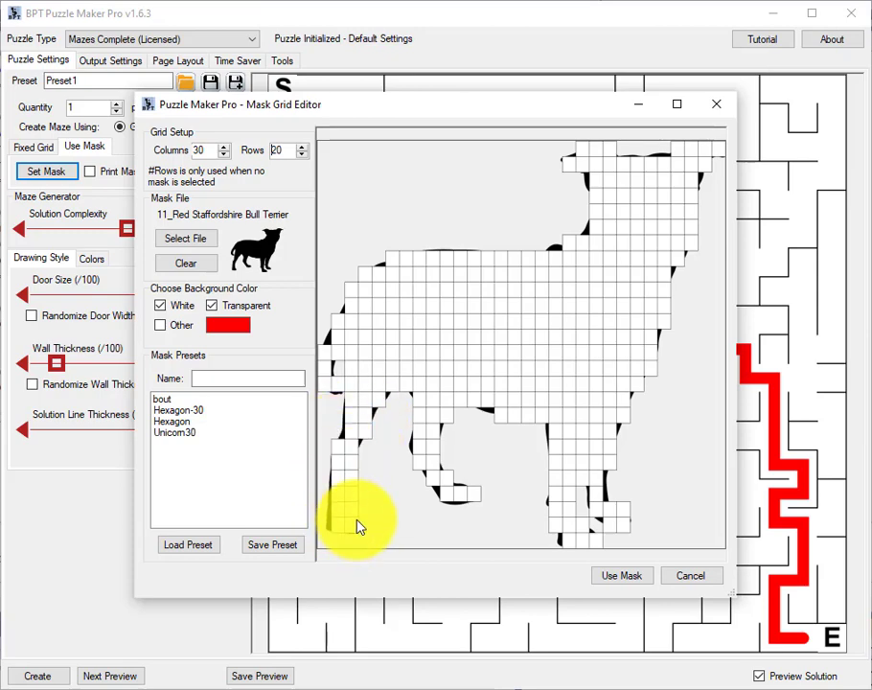
mouse_move(348, 511)
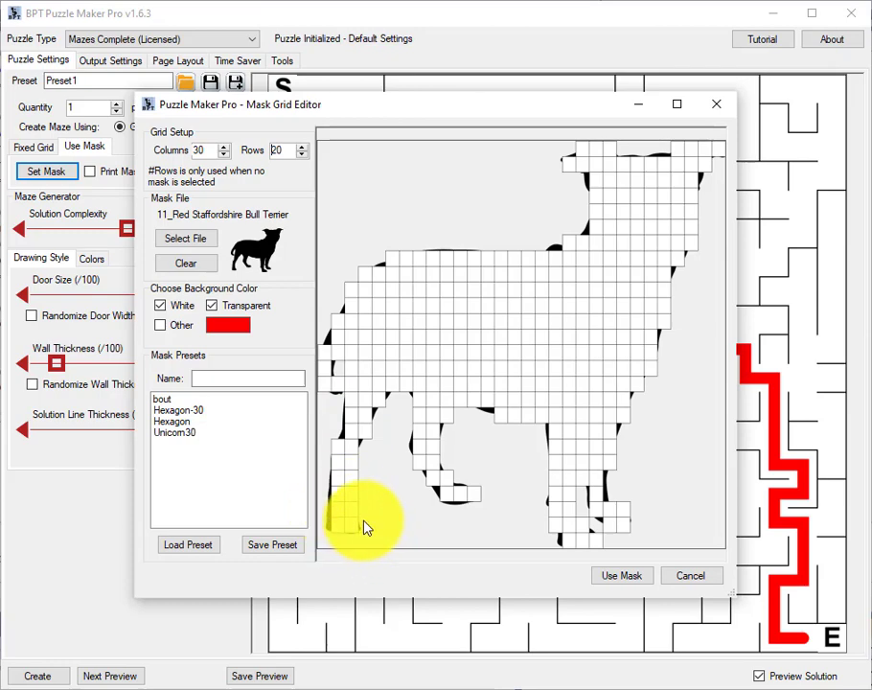
mouse_move(413, 446)
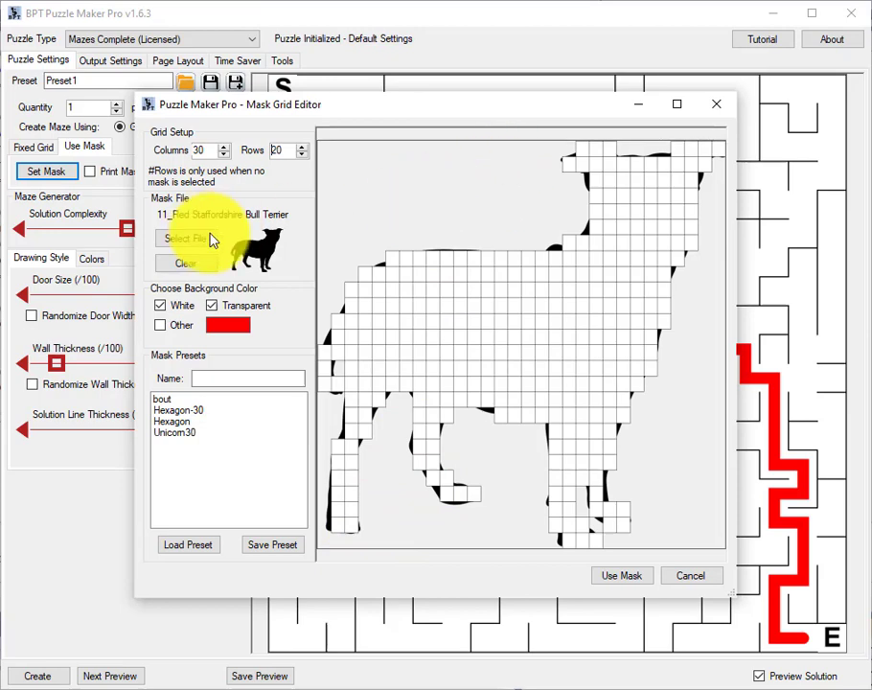
mouse_move(238, 266)
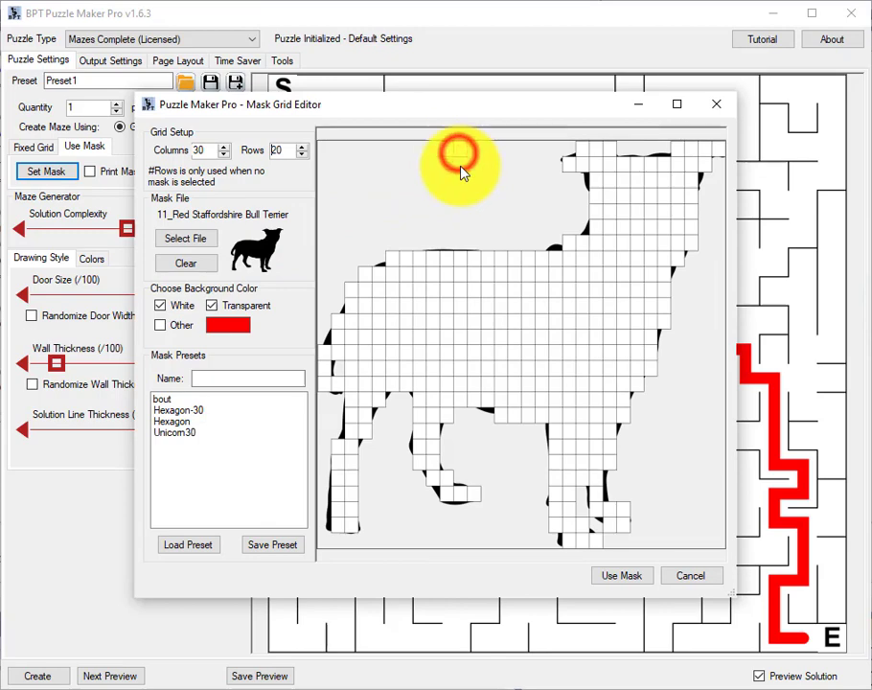
mouse_move(448, 170)
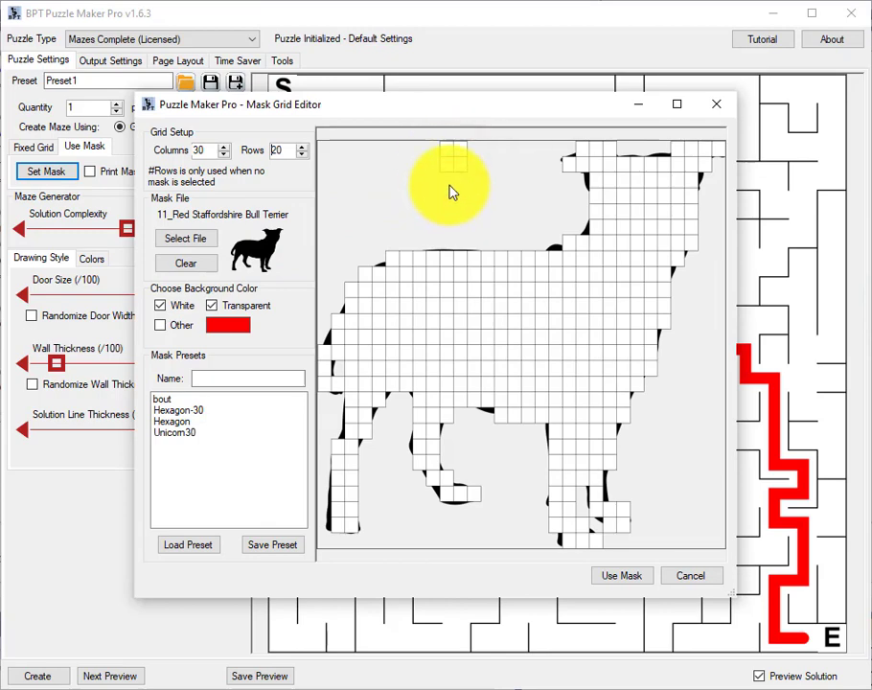
mouse_move(437, 139)
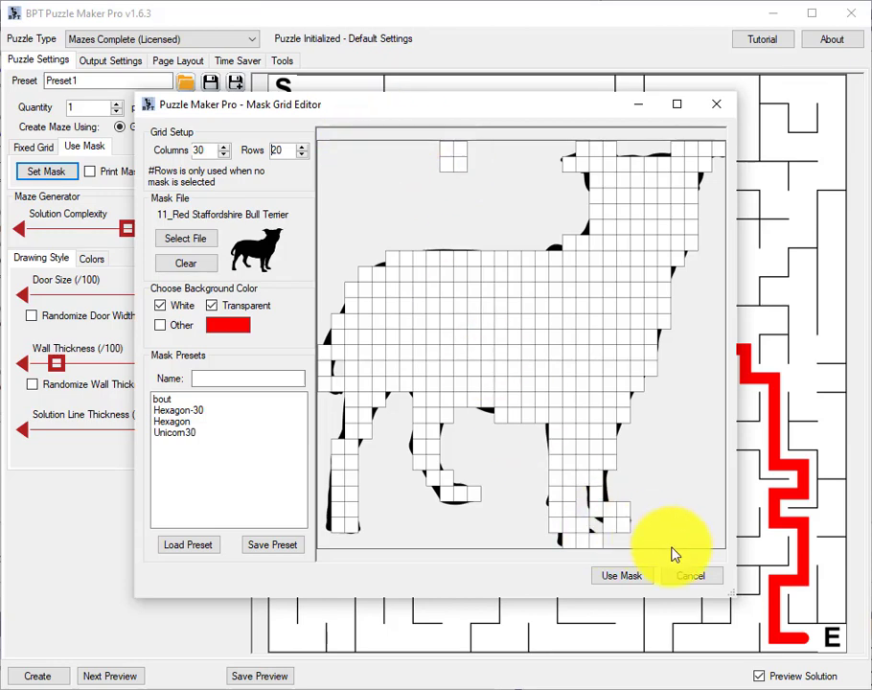
mouse_move(532, 94)
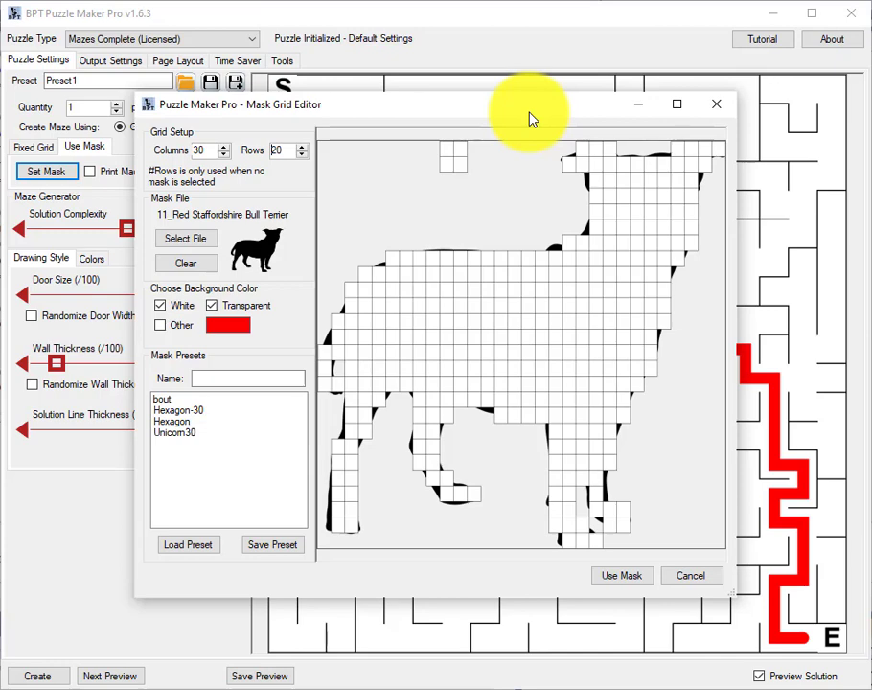
mouse_move(432, 183)
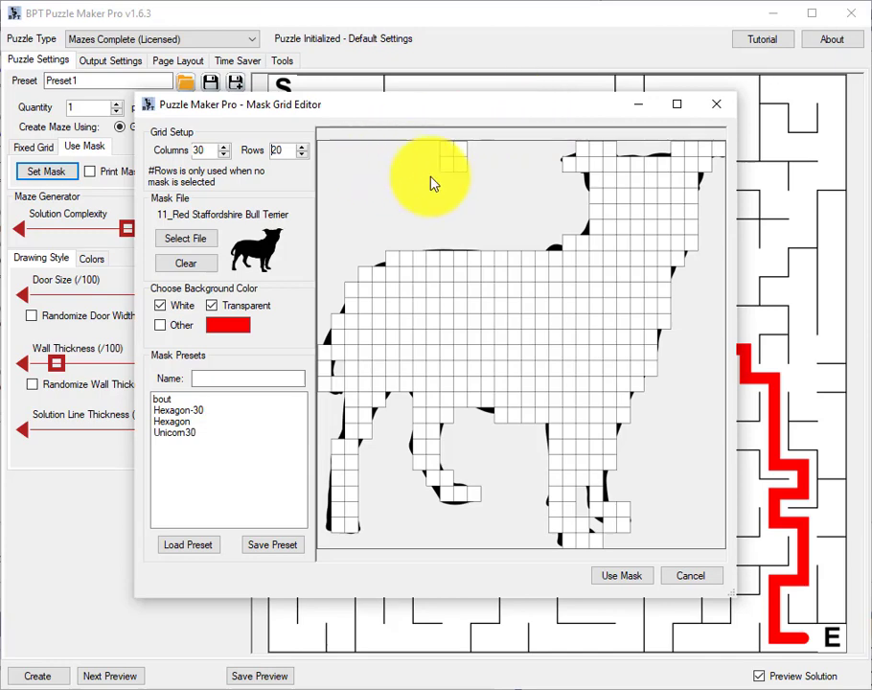
mouse_move(660, 397)
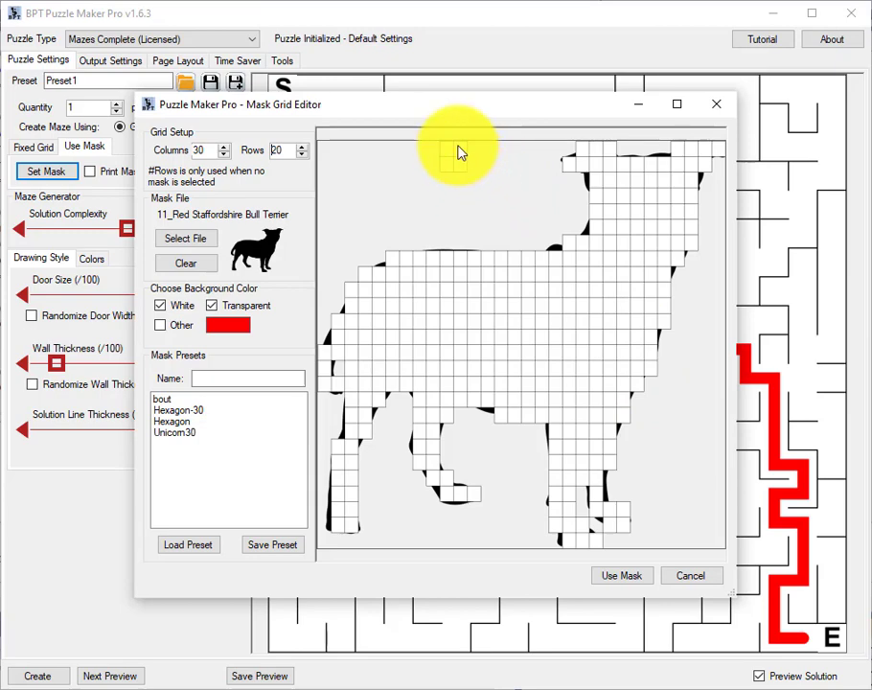
mouse_move(468, 156)
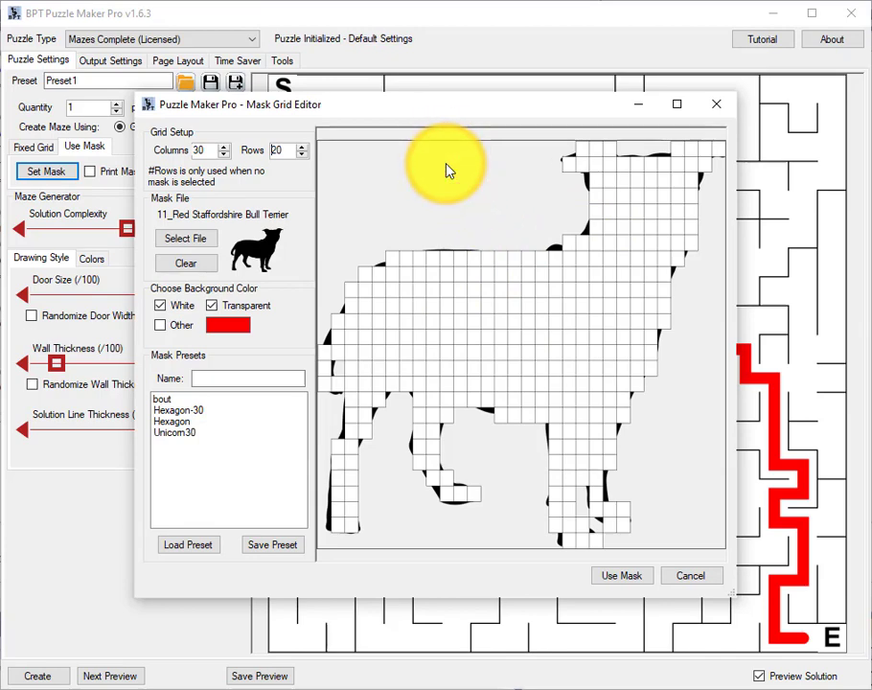
mouse_move(465, 238)
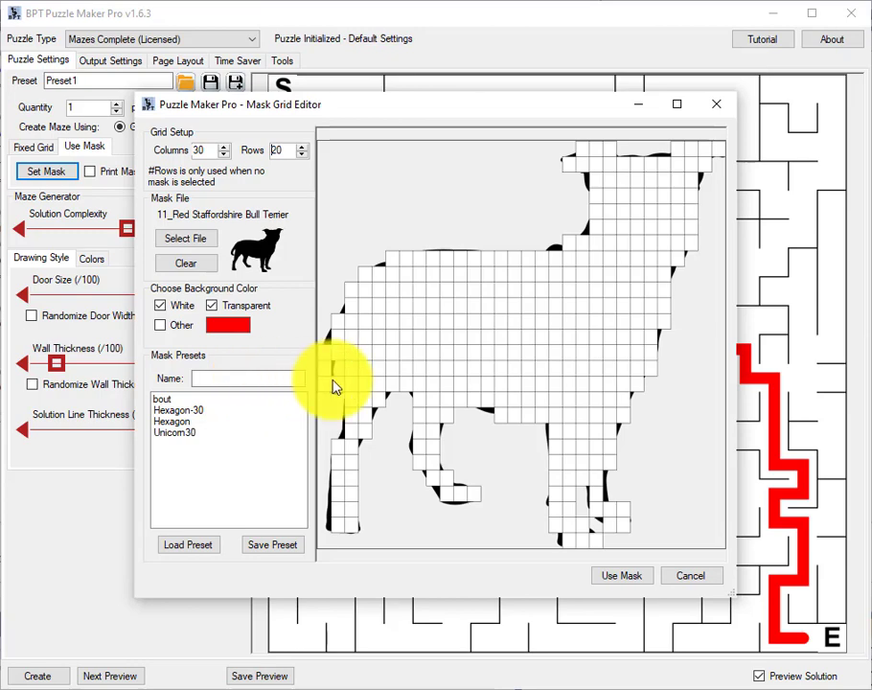
Apply the dog silhouette mask, returning to a dog-shaped maze preview with solution path
click(621, 575)
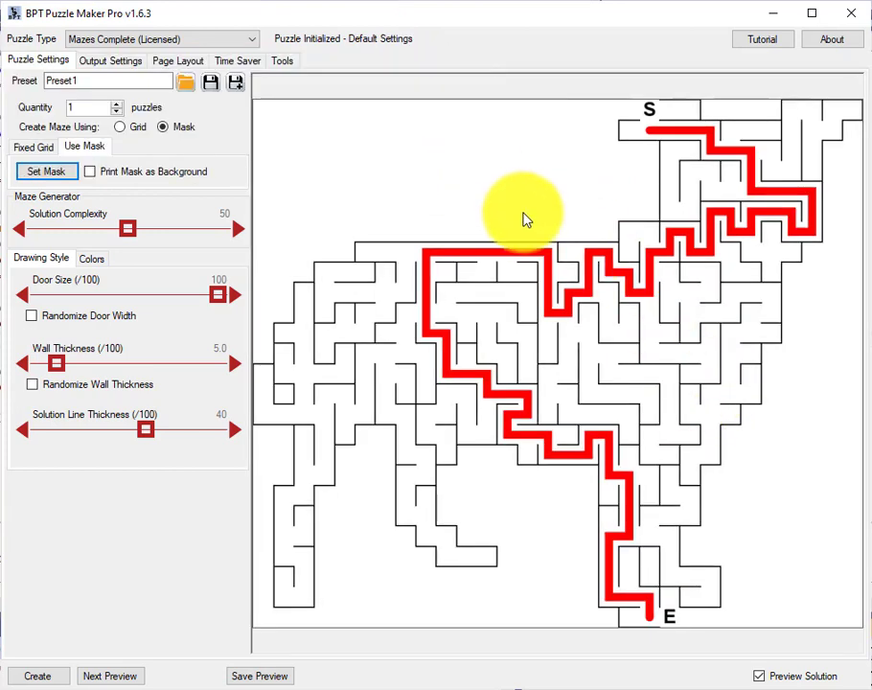
mouse_move(672, 116)
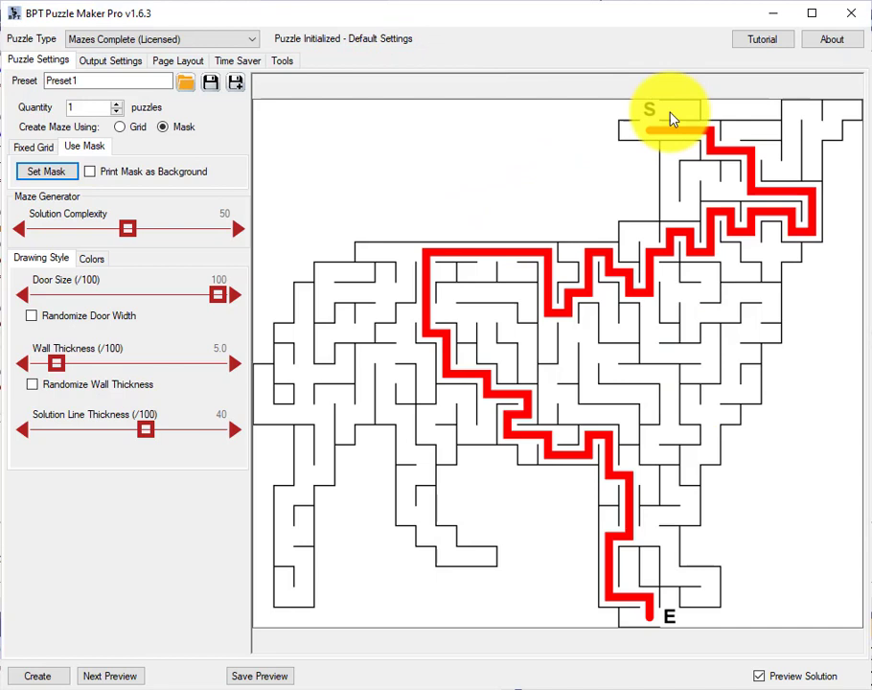
mouse_move(810, 479)
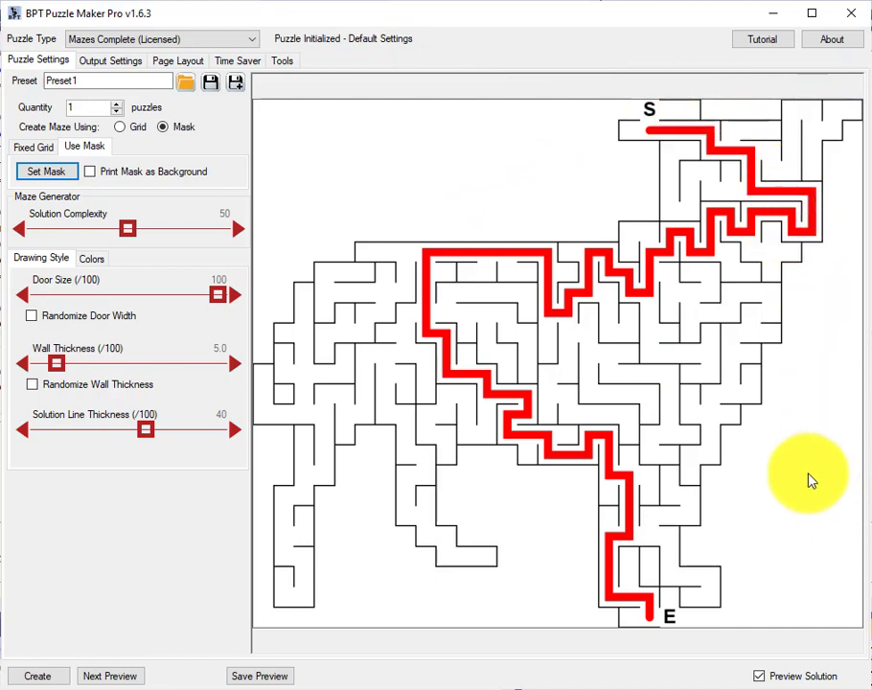
mouse_move(590, 129)
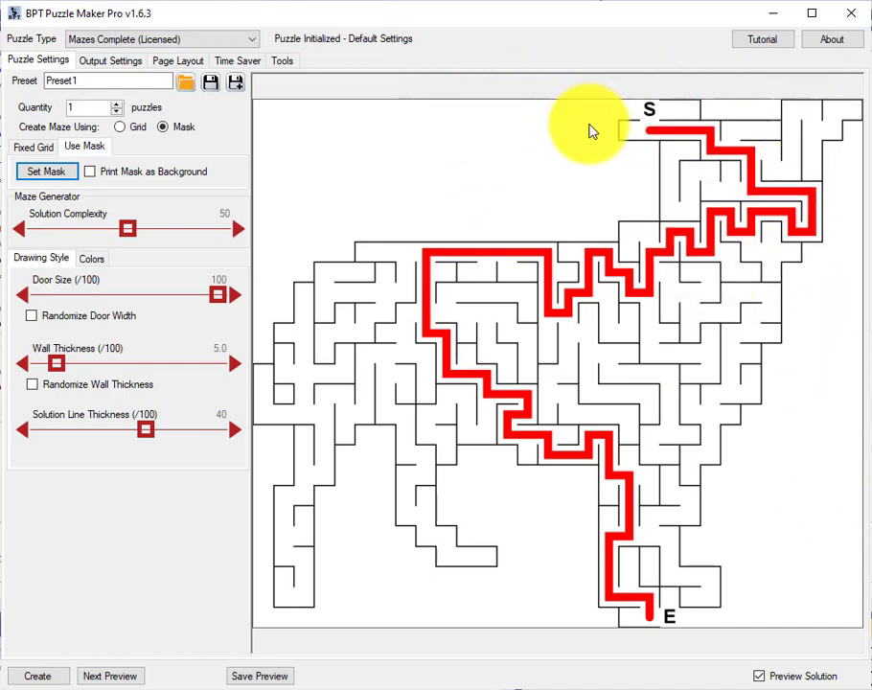
mouse_move(537, 321)
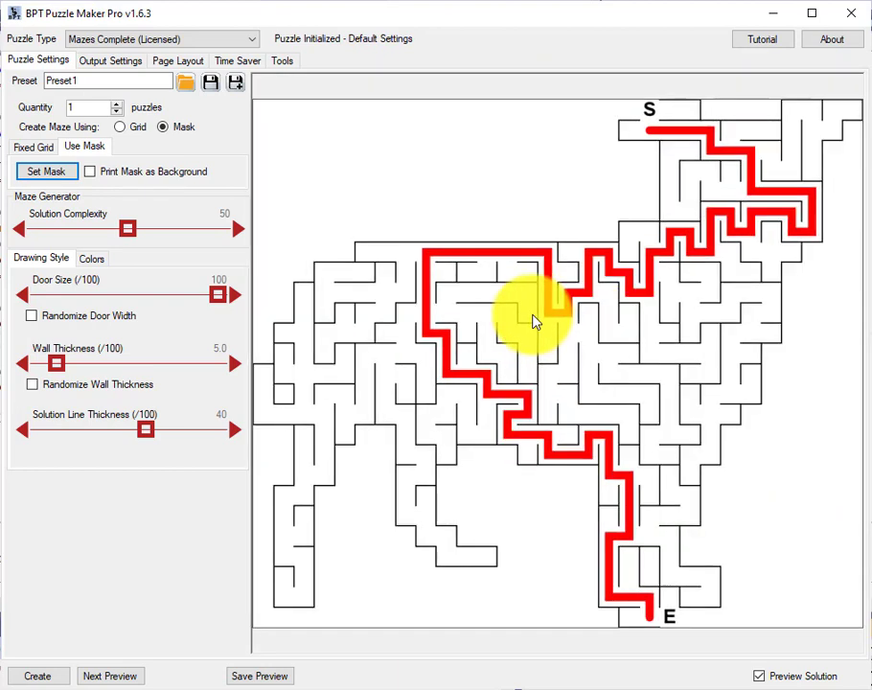
mouse_move(528, 324)
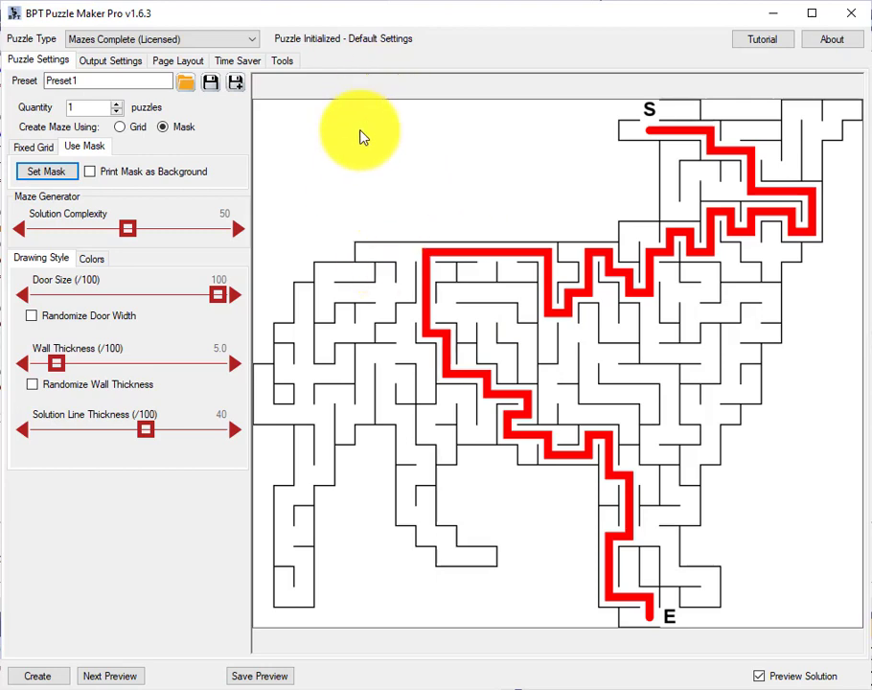
mouse_move(800, 498)
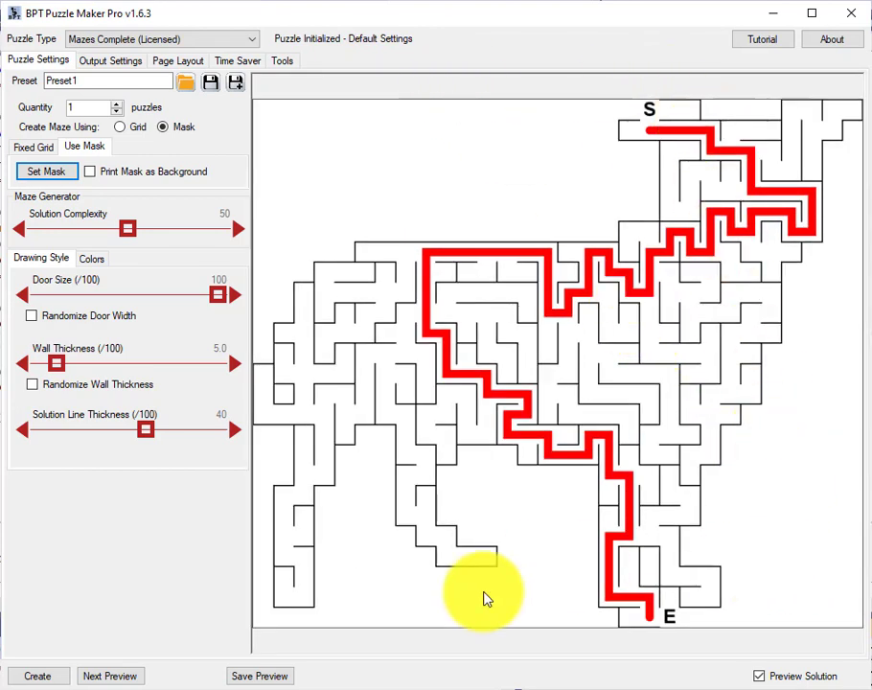
mouse_move(493, 577)
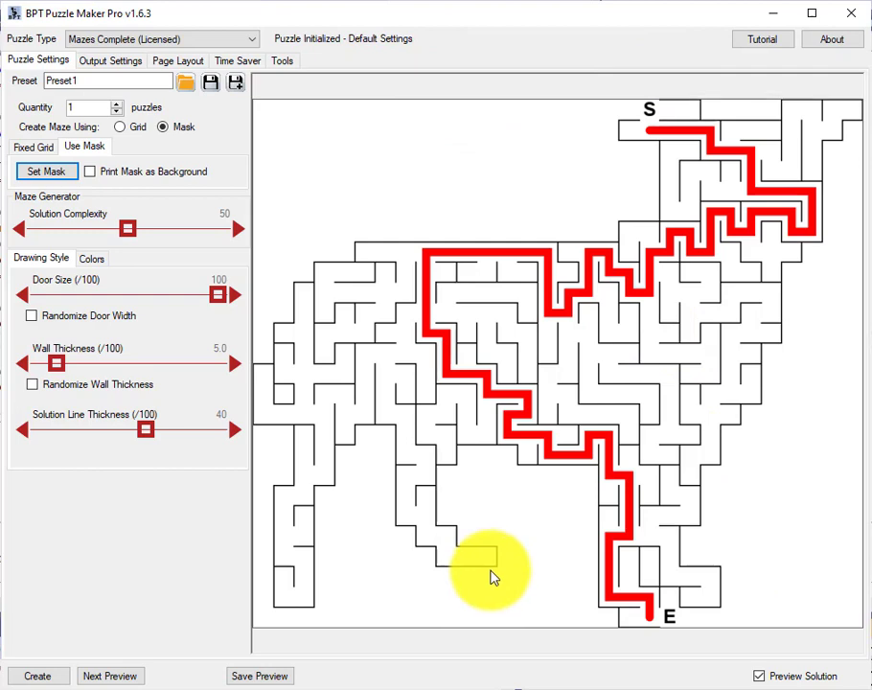
mouse_move(551, 127)
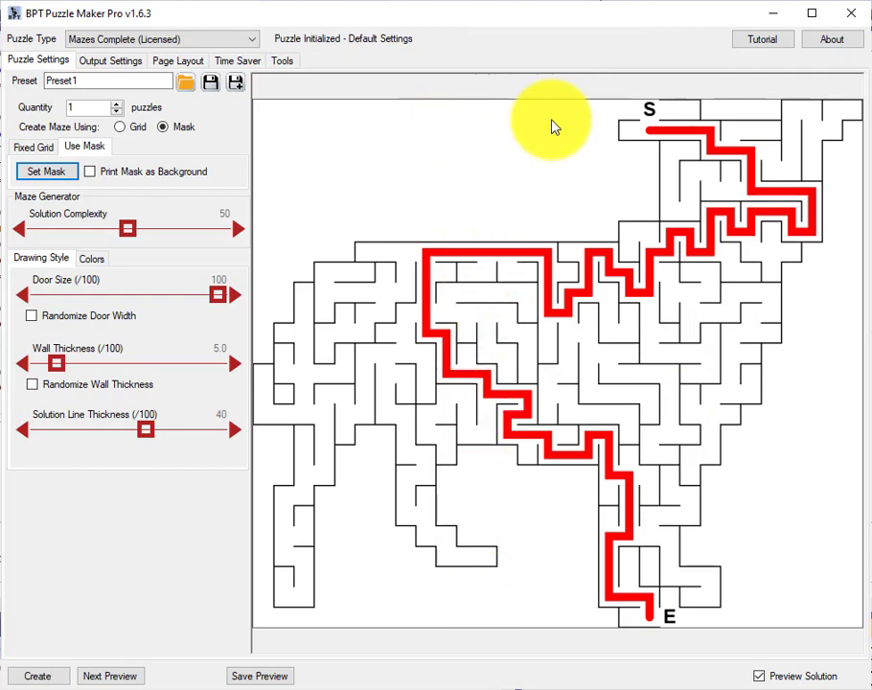
mouse_move(637, 173)
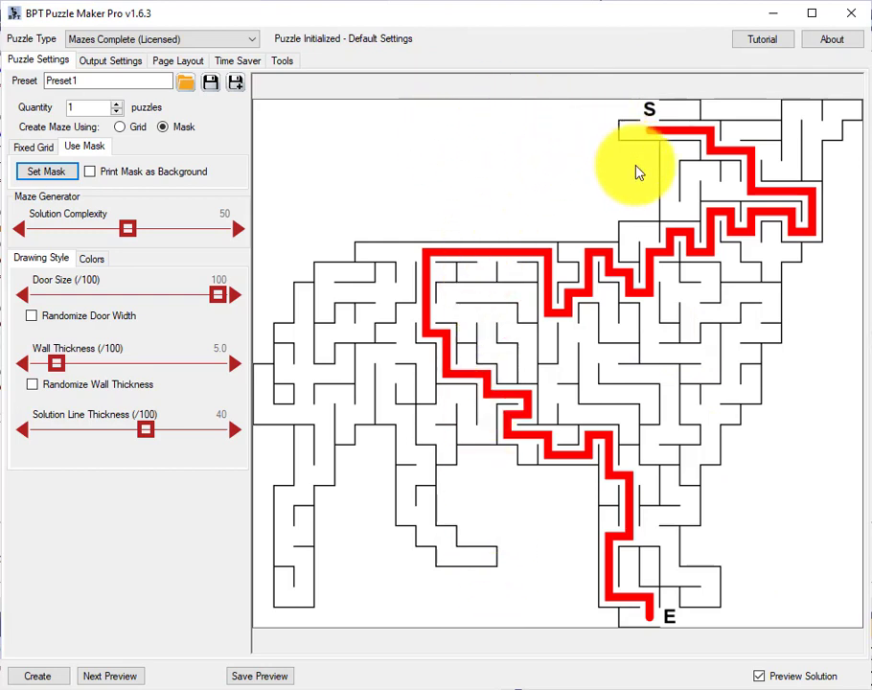
mouse_move(537, 211)
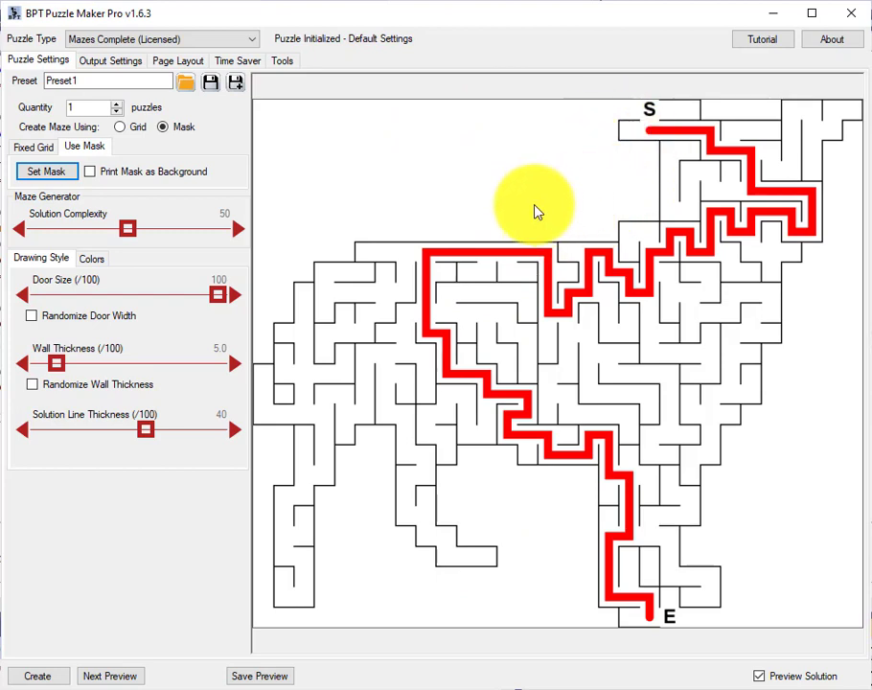
mouse_move(671, 124)
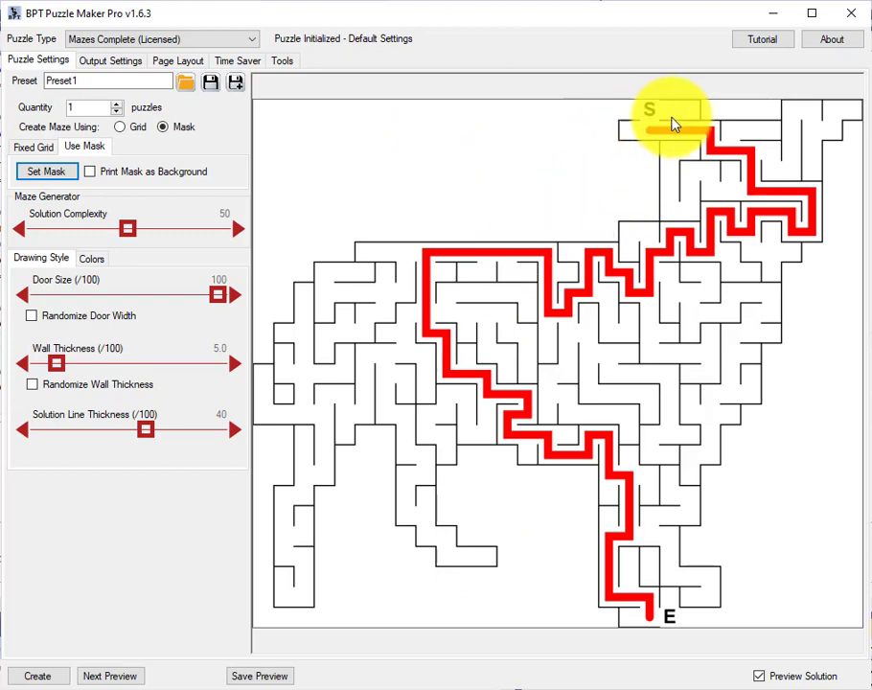
mouse_move(672, 614)
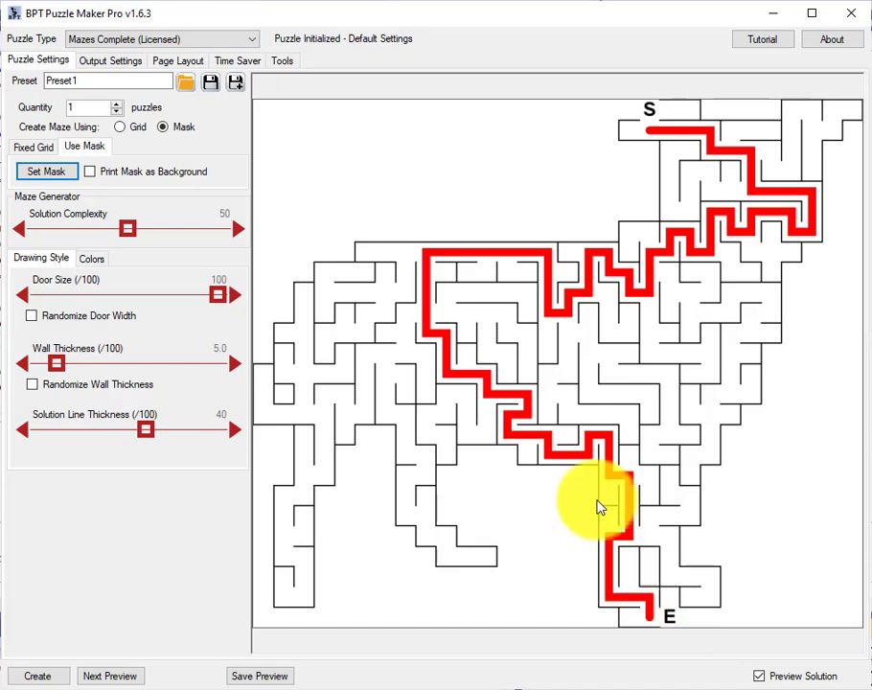
mouse_move(508, 176)
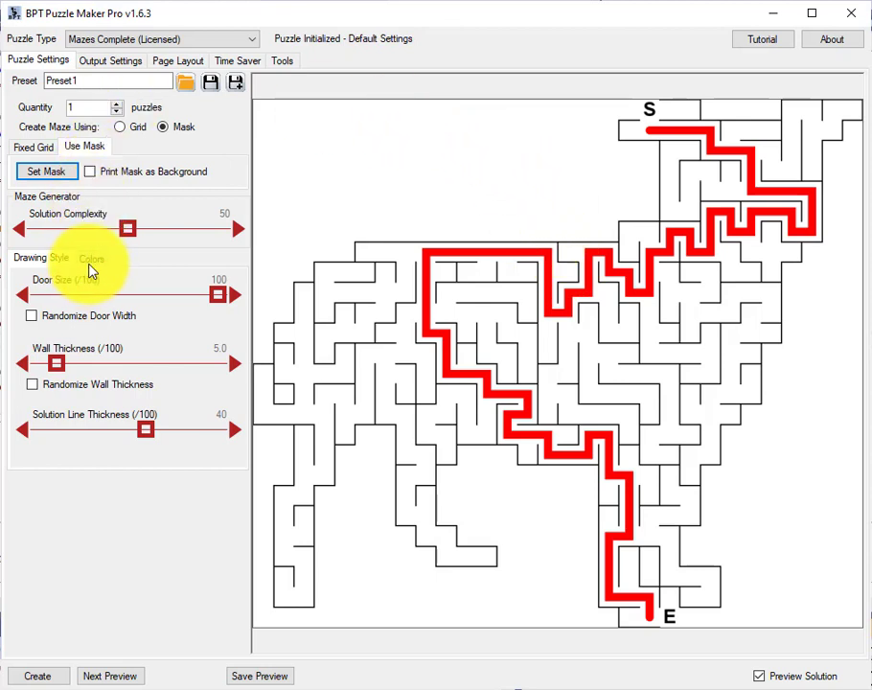
Set the canvas colour to Transparent and generate the next maze preview
click(91, 258)
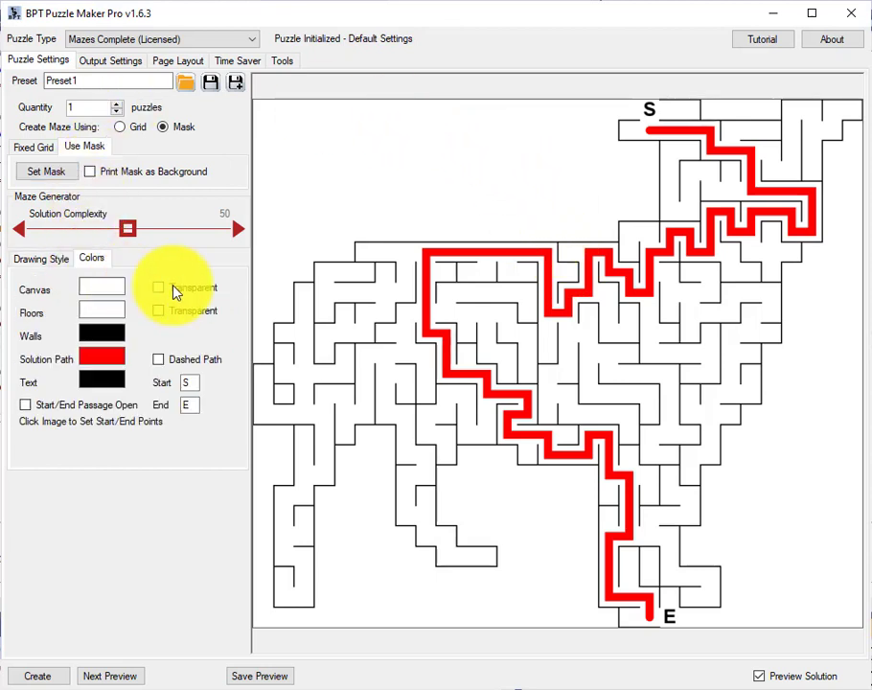
click(158, 287)
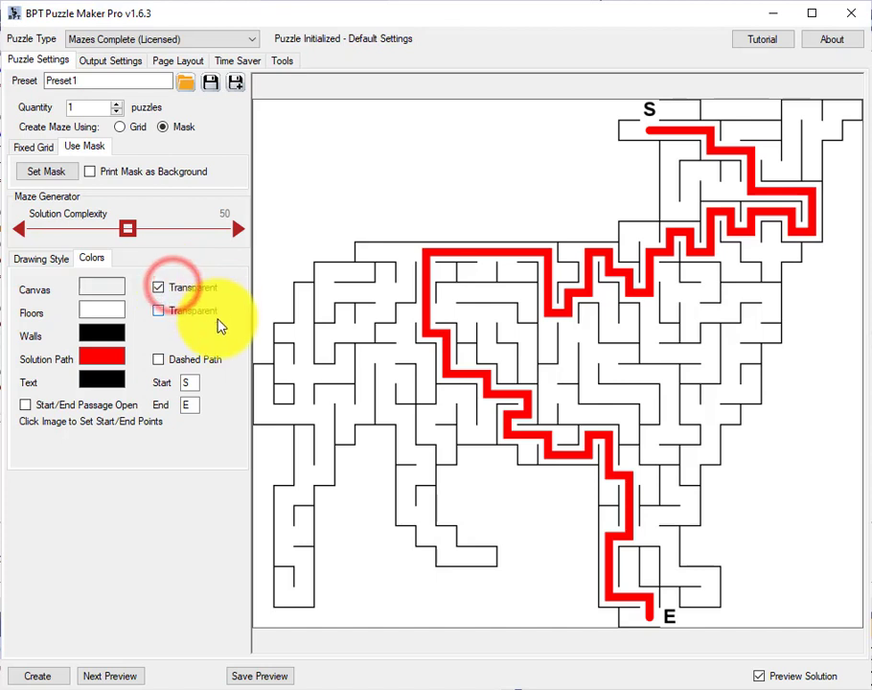
click(110, 676)
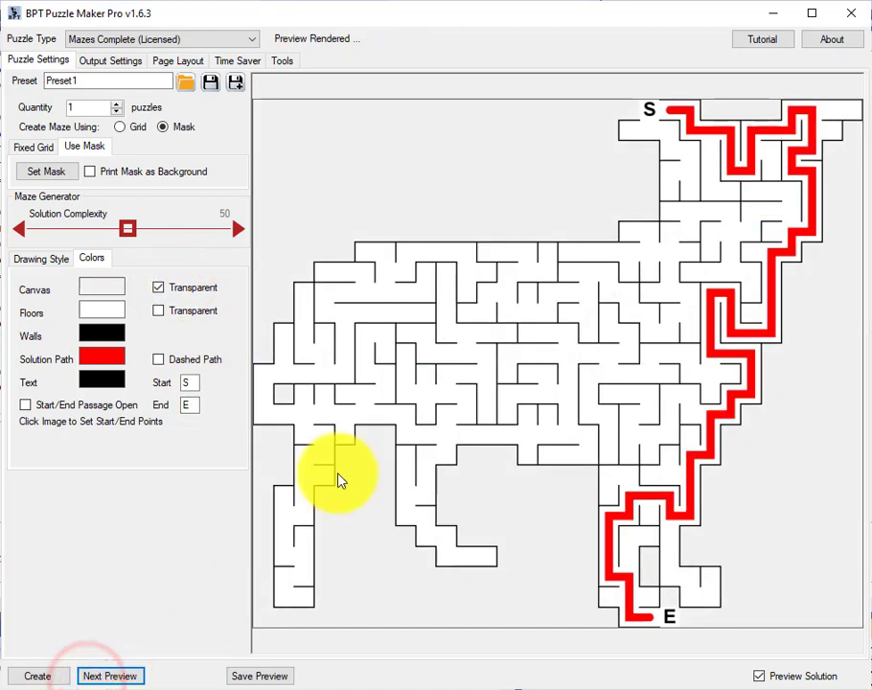
mouse_move(498, 160)
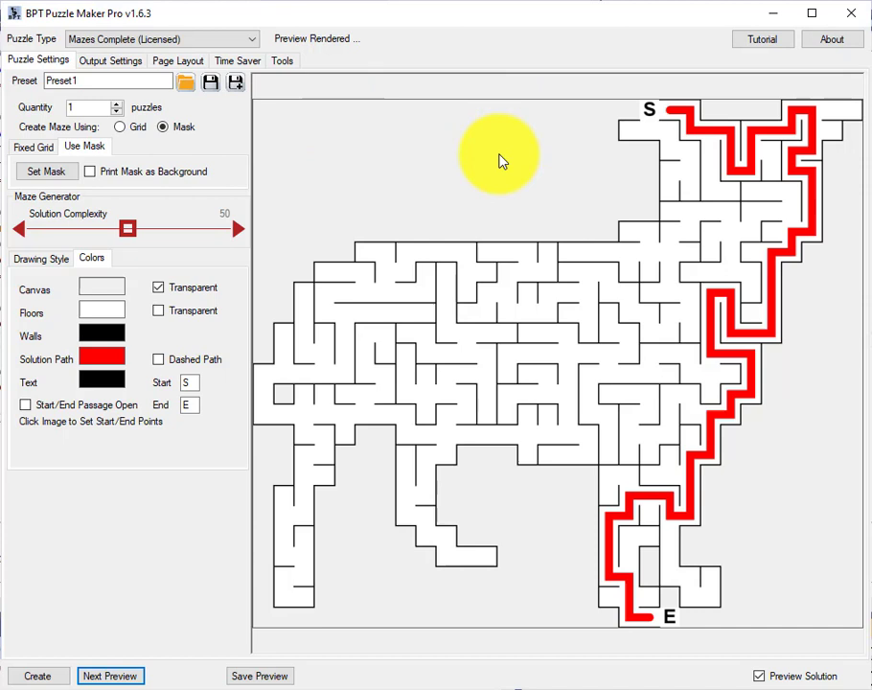
mouse_move(465, 171)
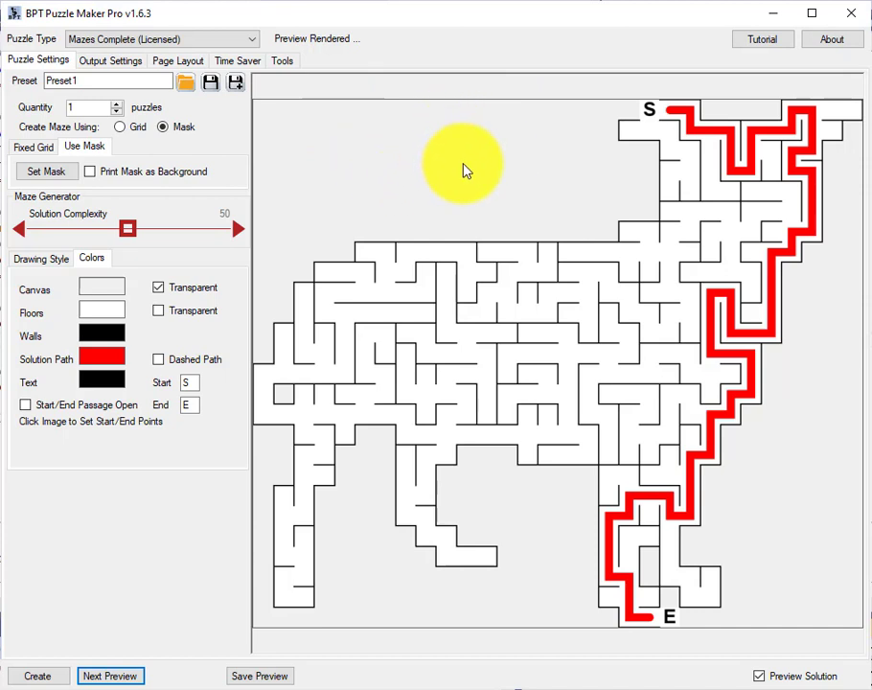
mouse_move(499, 408)
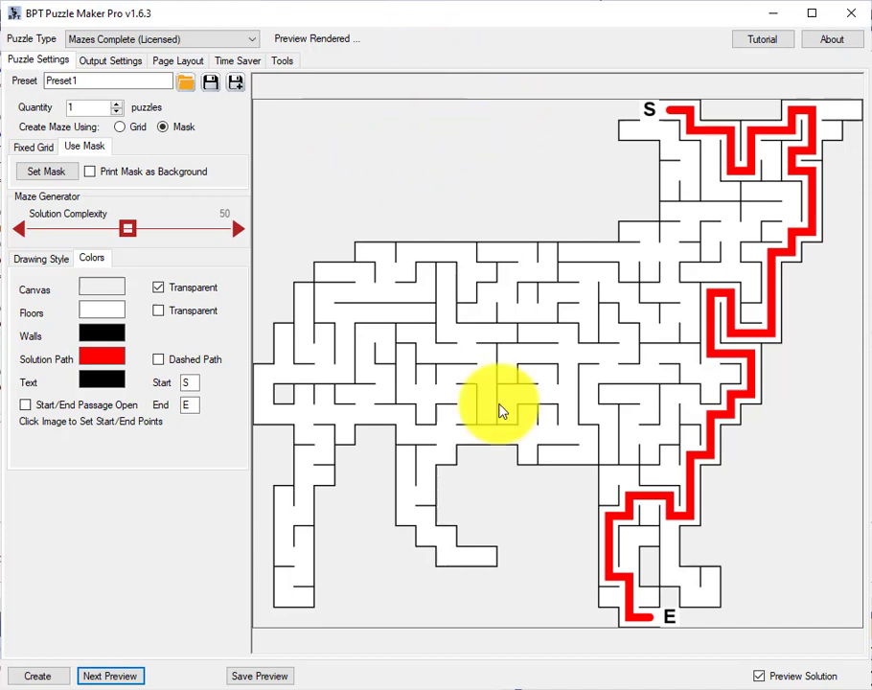
mouse_move(470, 292)
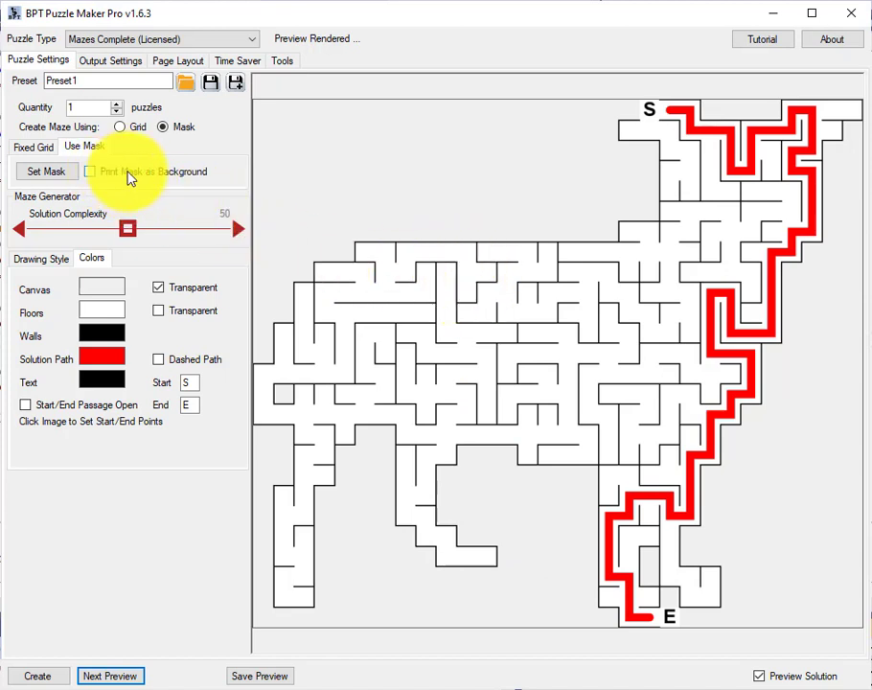
Enable Print Mask as Background and regenerate the maze preview
click(89, 171)
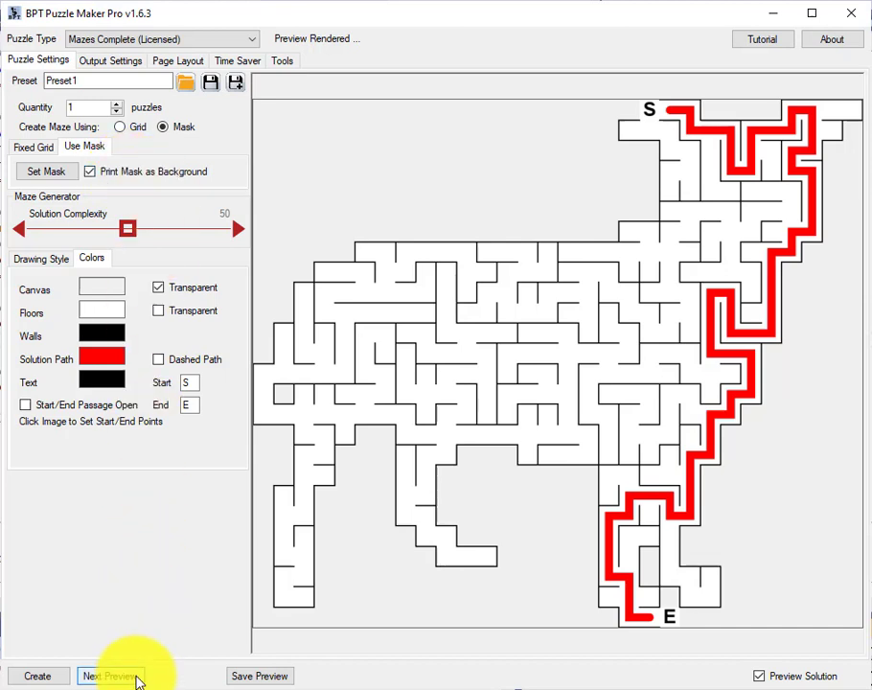
click(110, 676)
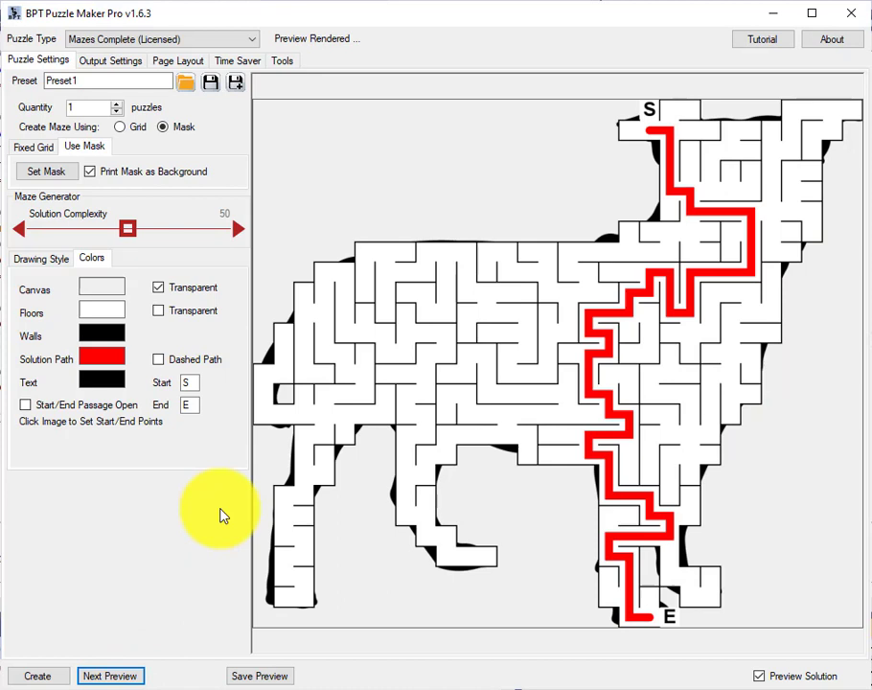
mouse_move(355, 266)
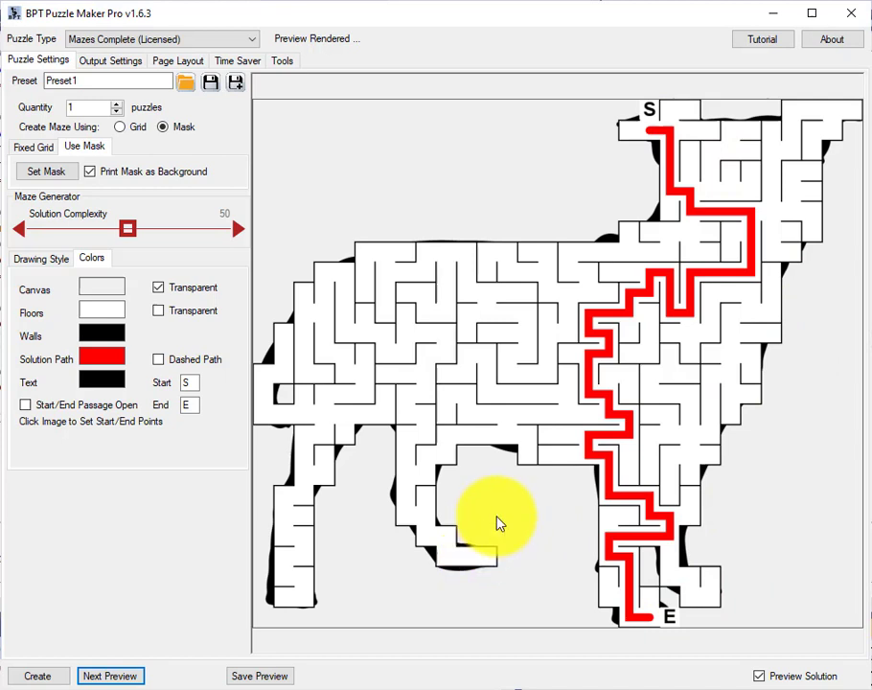
mouse_move(492, 490)
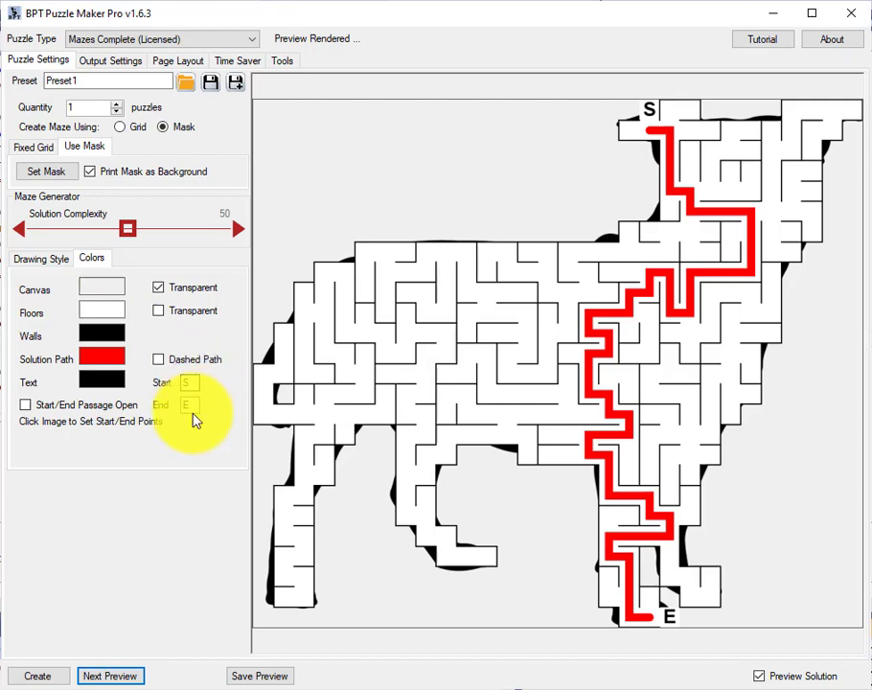
mouse_move(195, 379)
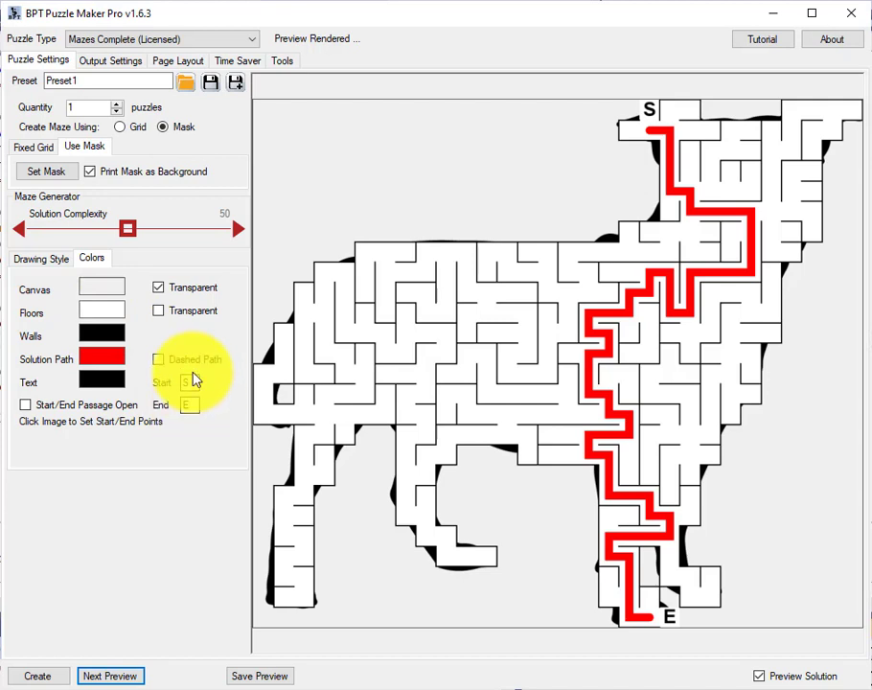
mouse_move(192, 384)
text(F)
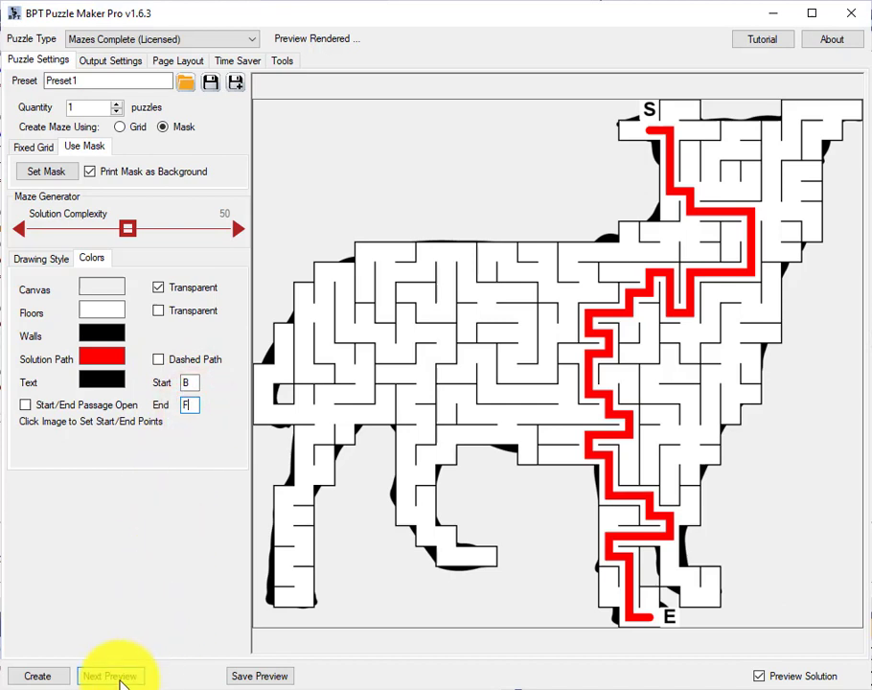
Refresh the preview to show the solid red path with B and F labels
click(110, 676)
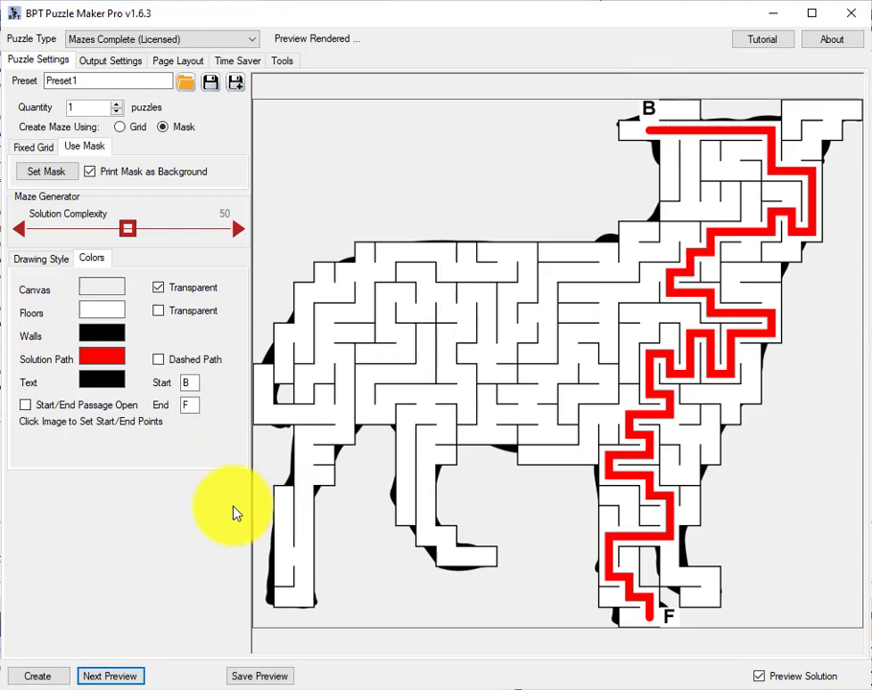
mouse_move(41, 259)
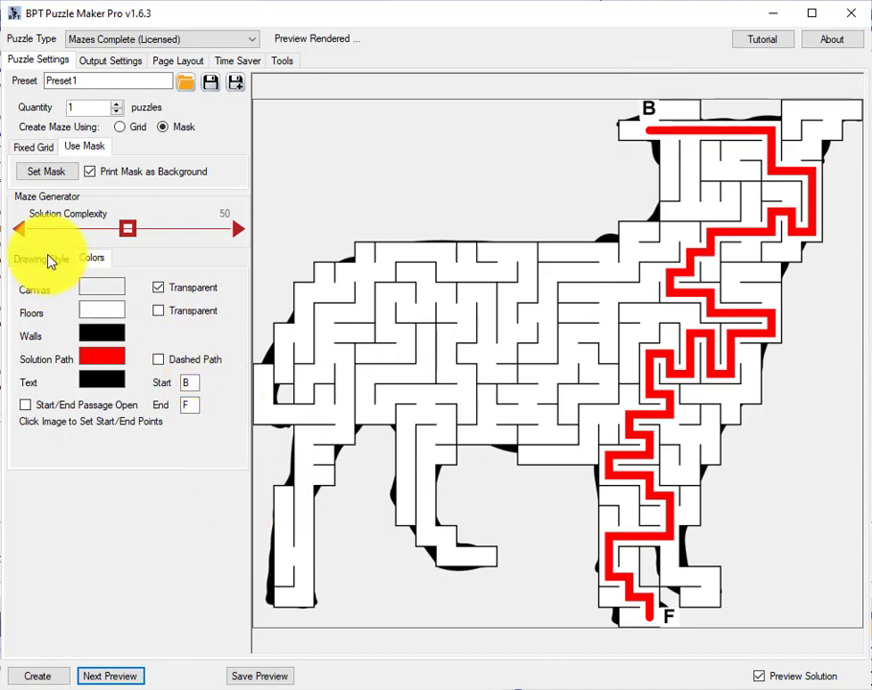
In Drawing Style, set Door Size to 37 and Wall Thickness to 21.0
click(40, 258)
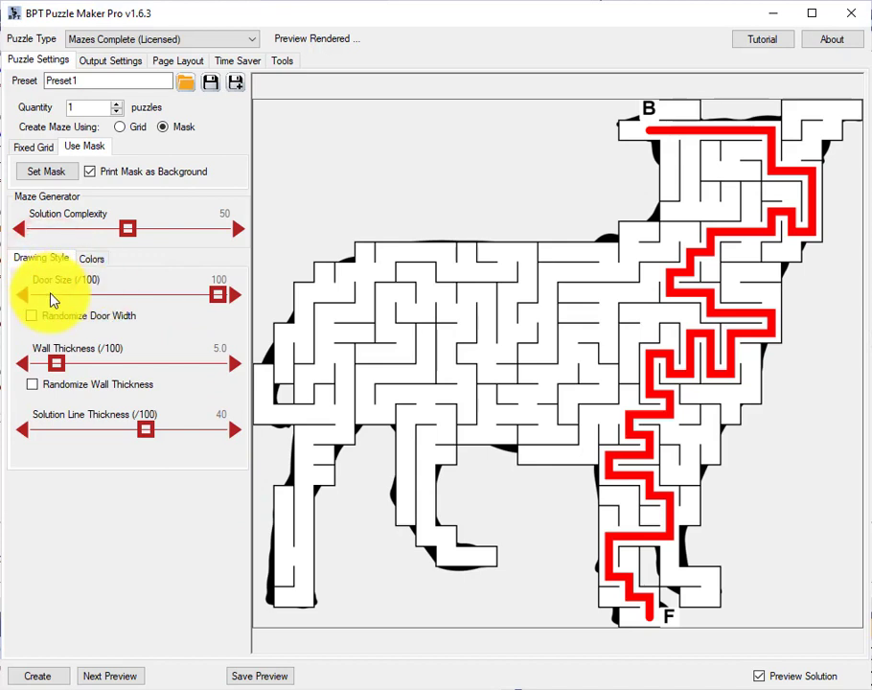
mouse_move(489, 245)
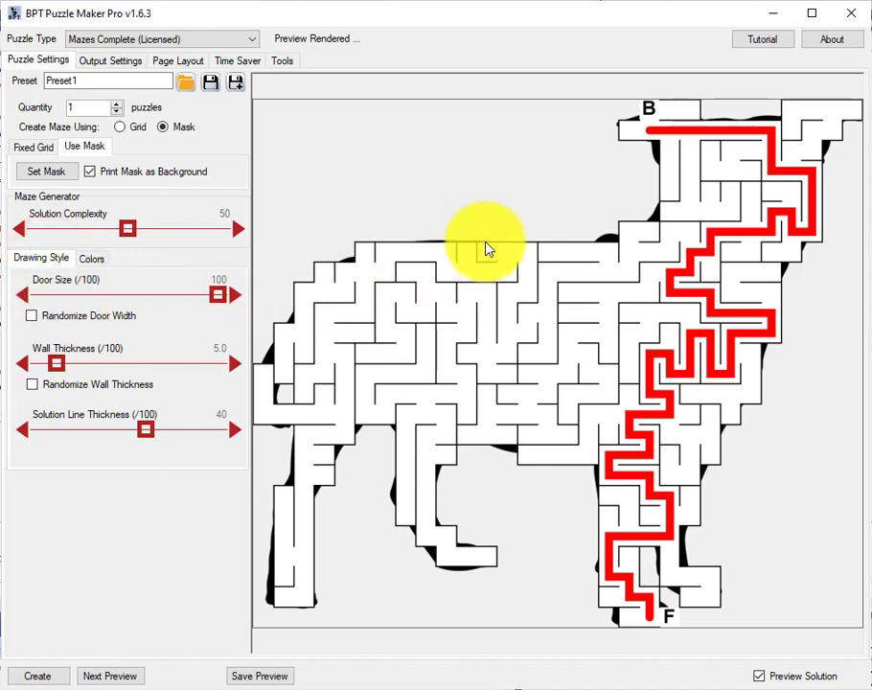
mouse_move(230, 288)
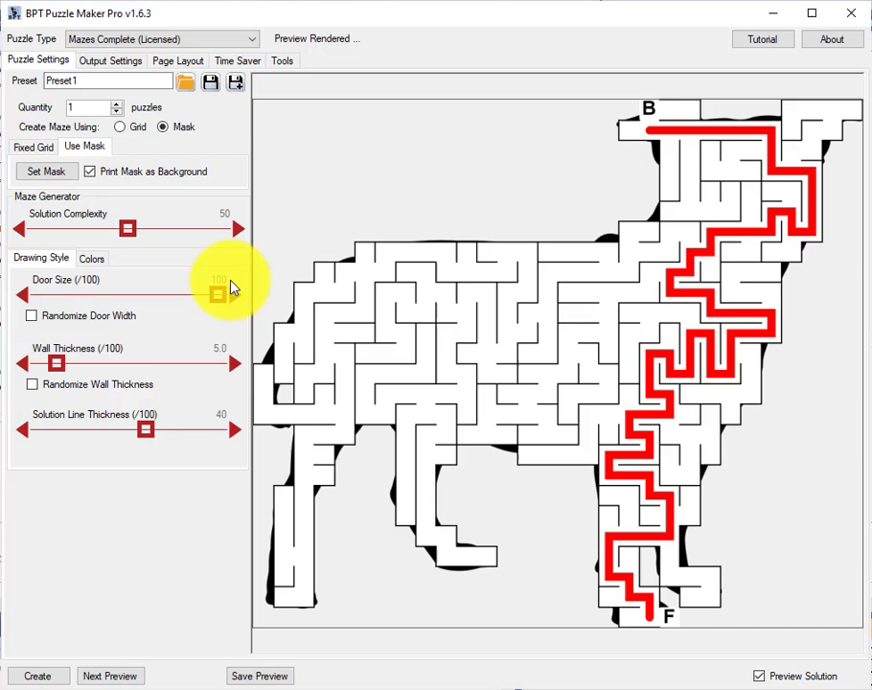
drag(218, 294, 132, 294)
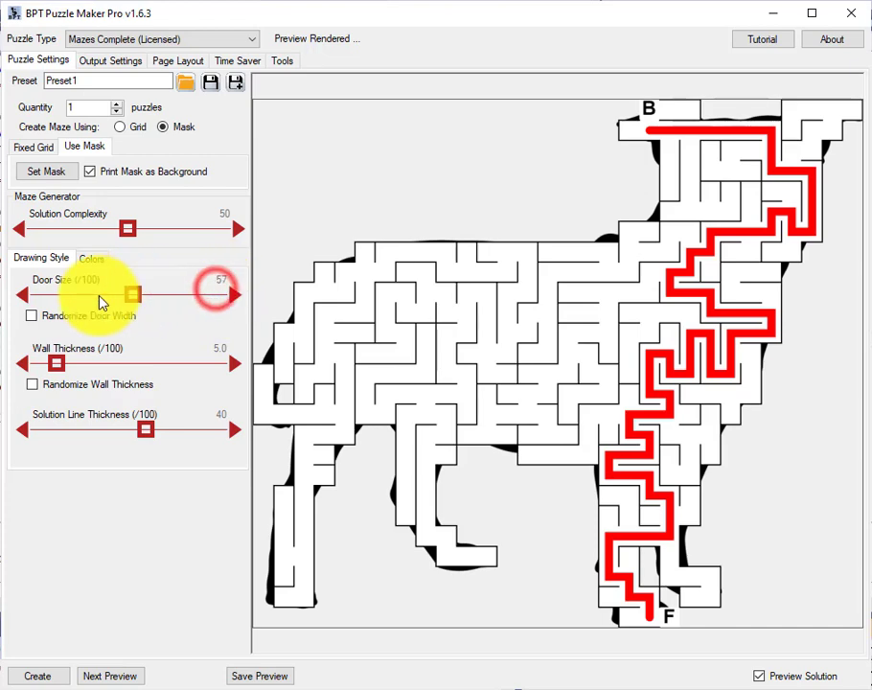
drag(132, 295, 92, 295)
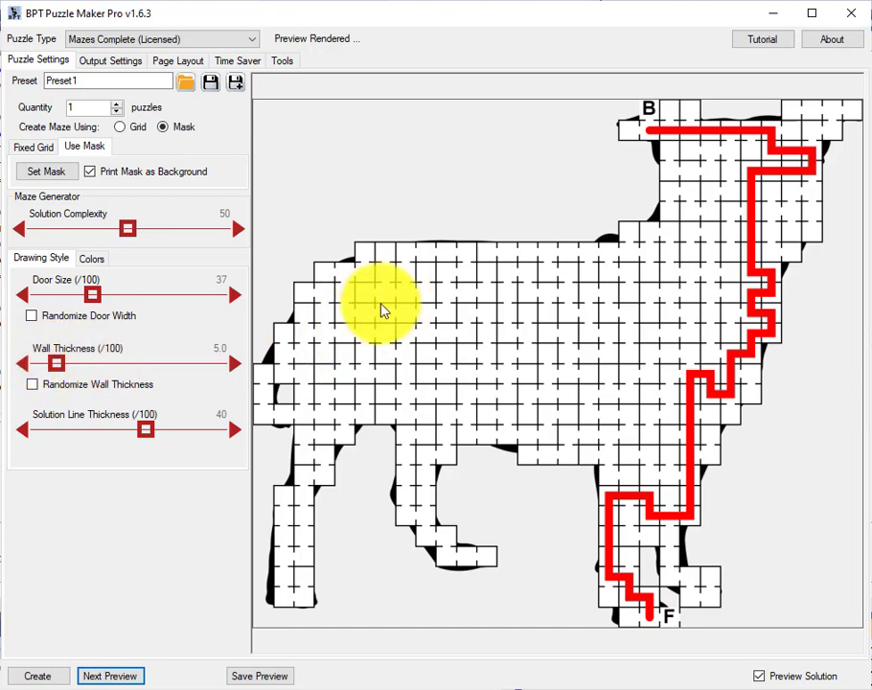
mouse_move(405, 310)
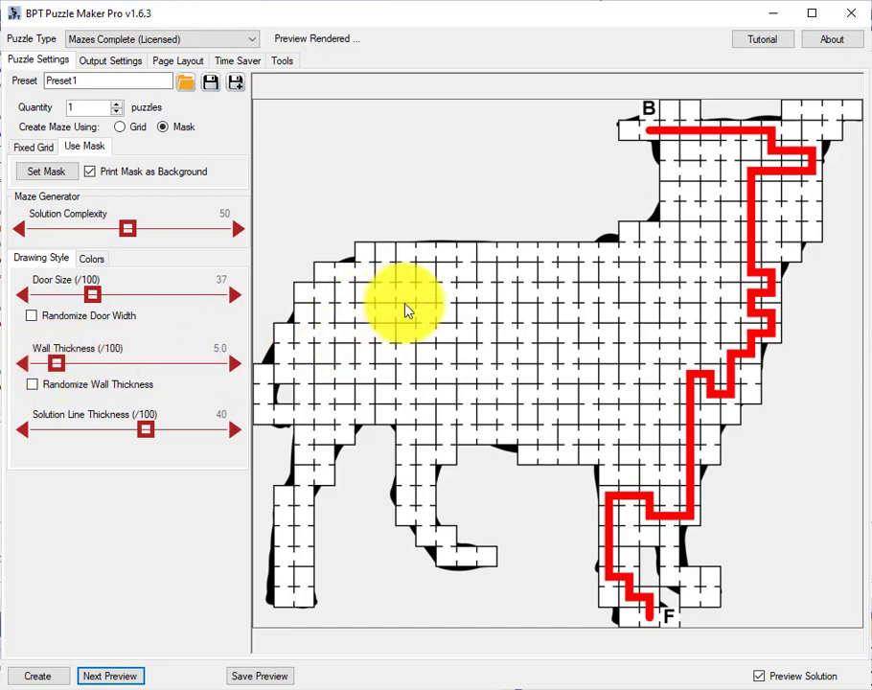
drag(56, 362, 99, 362)
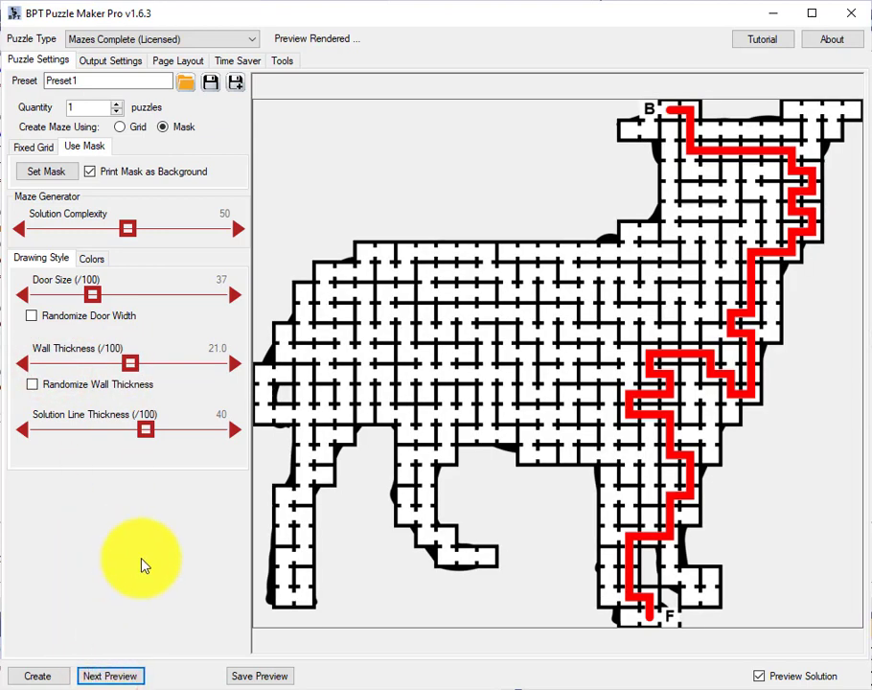
mouse_move(230, 544)
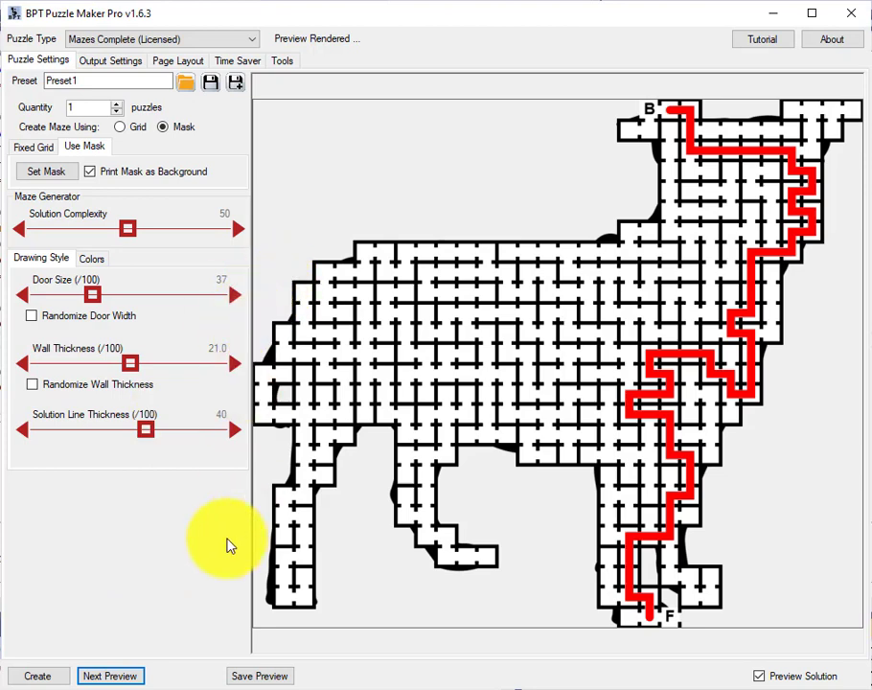
mouse_move(273, 537)
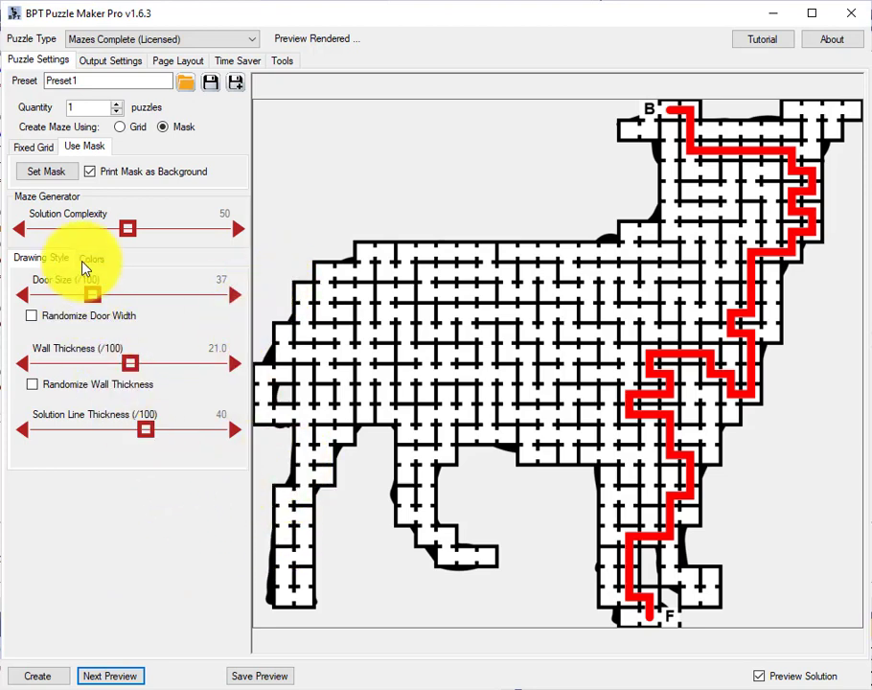
Enable Dashed Path for the red solution and toggle Preview Solution off and on
click(92, 258)
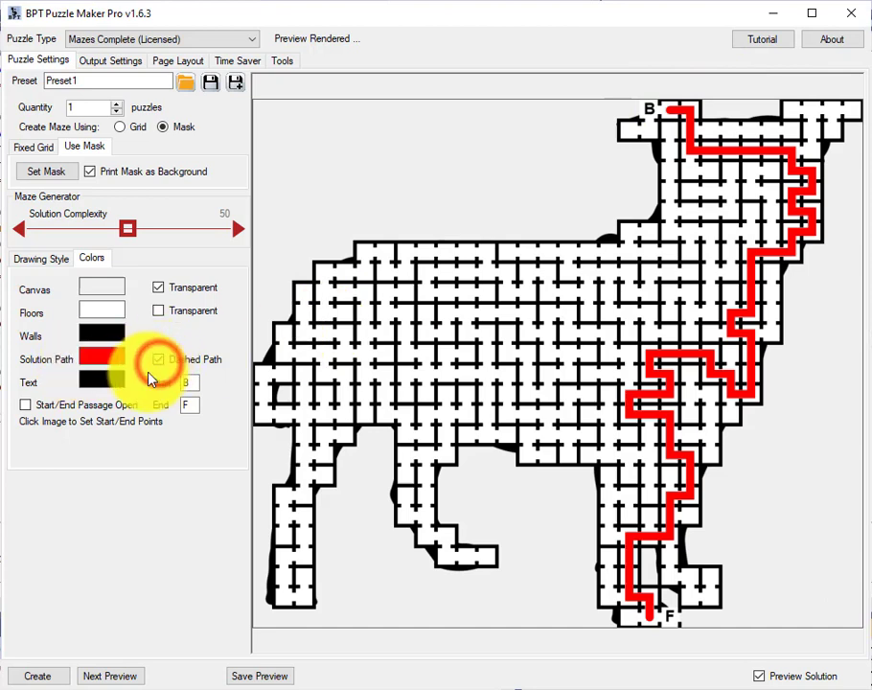
click(111, 676)
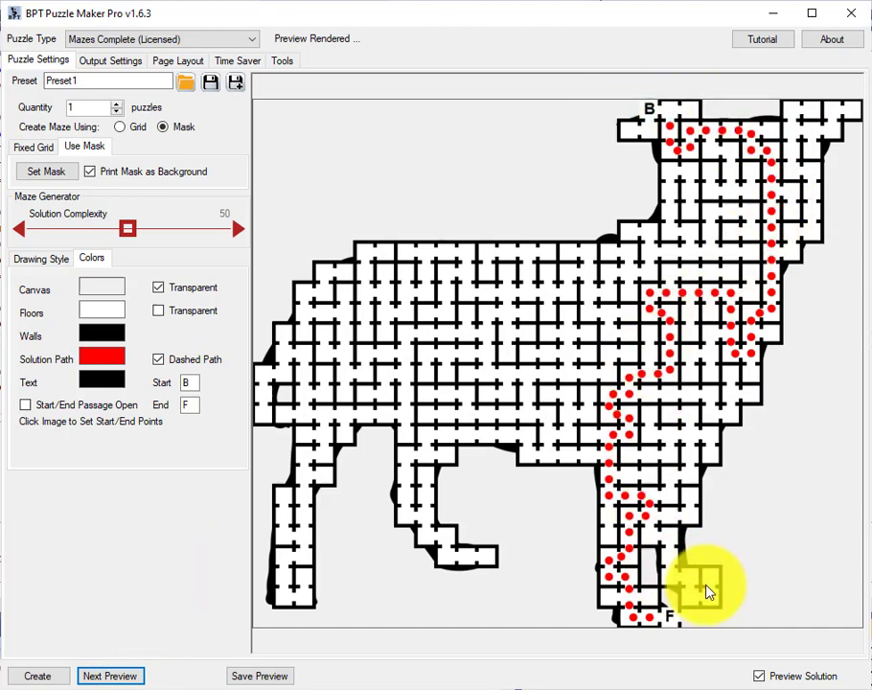
click(761, 675)
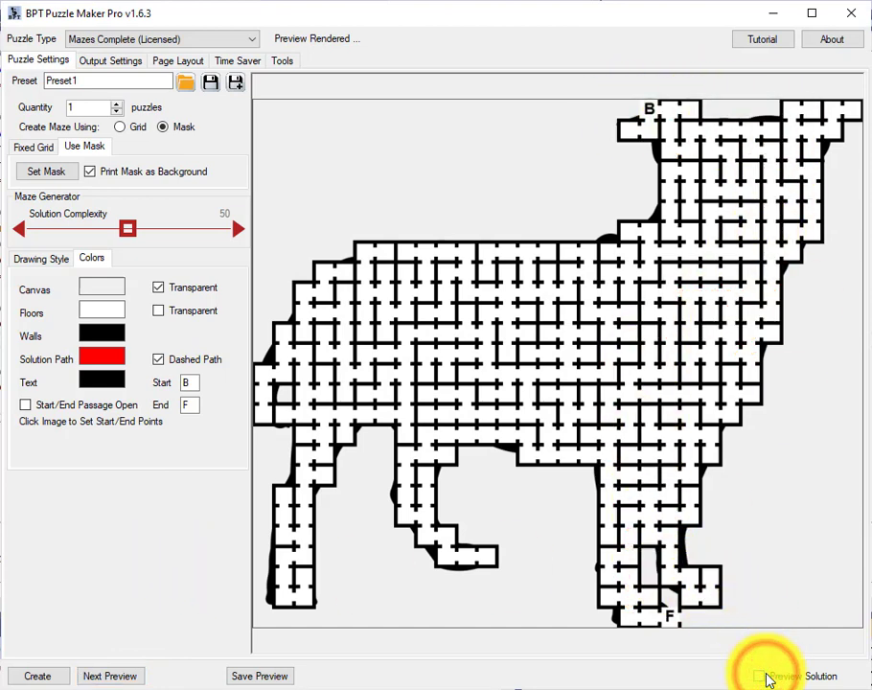
mouse_move(719, 407)
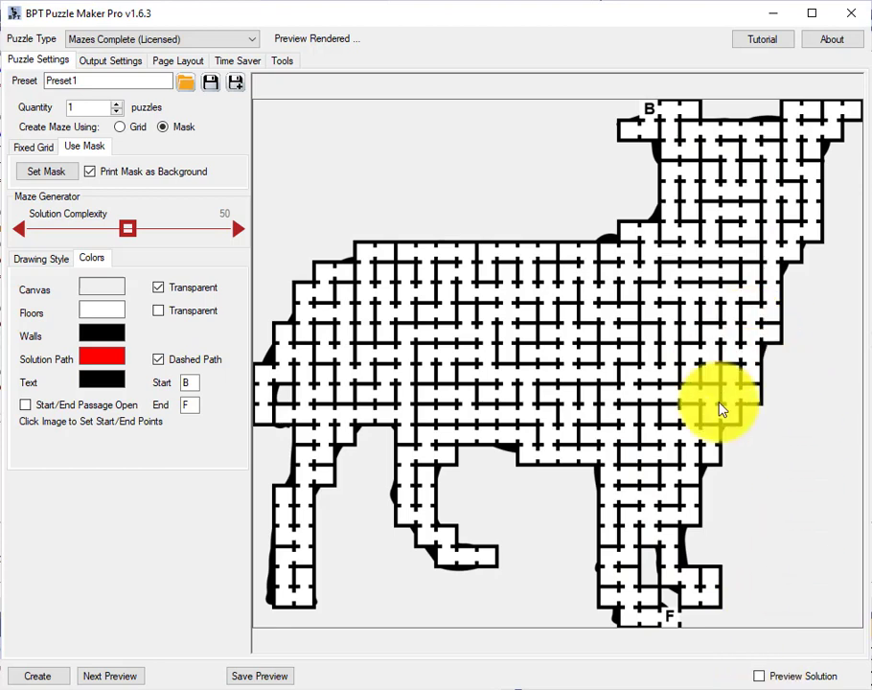
mouse_move(781, 675)
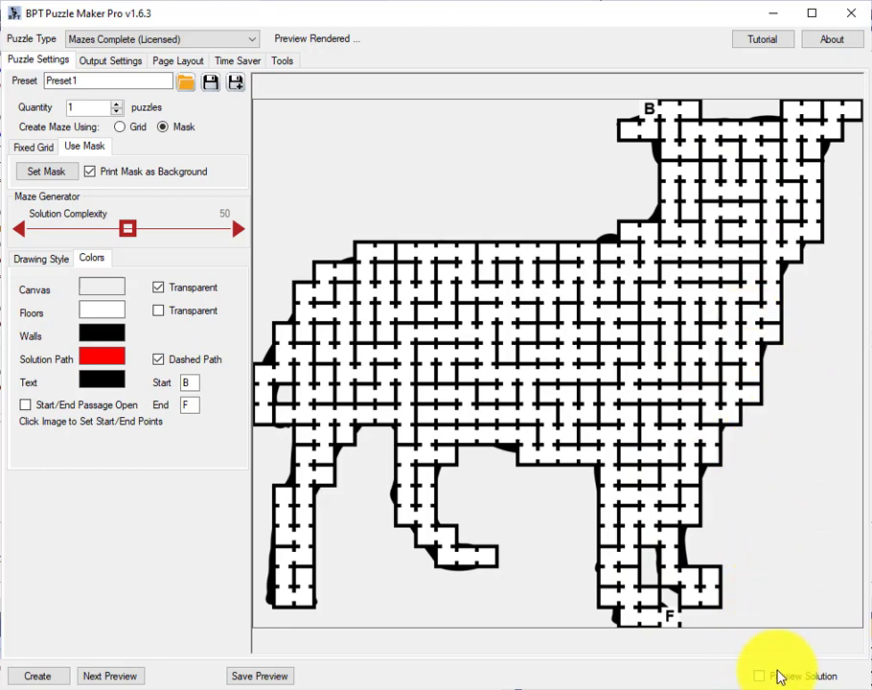
click(759, 676)
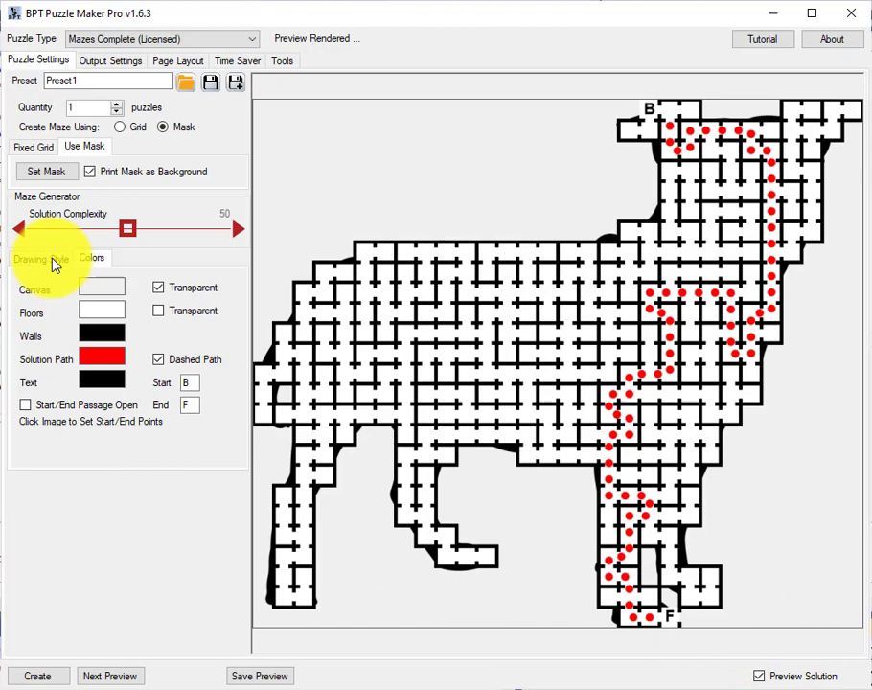
Set Solution Complexity to 100 and Door Size to 35, then regenerate the maze
click(41, 258)
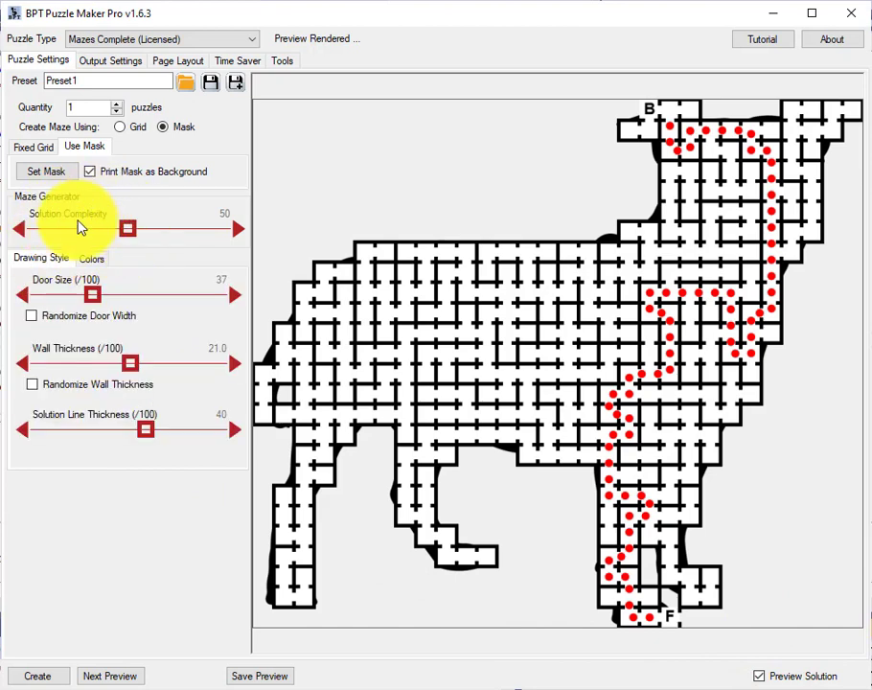
mouse_move(126, 230)
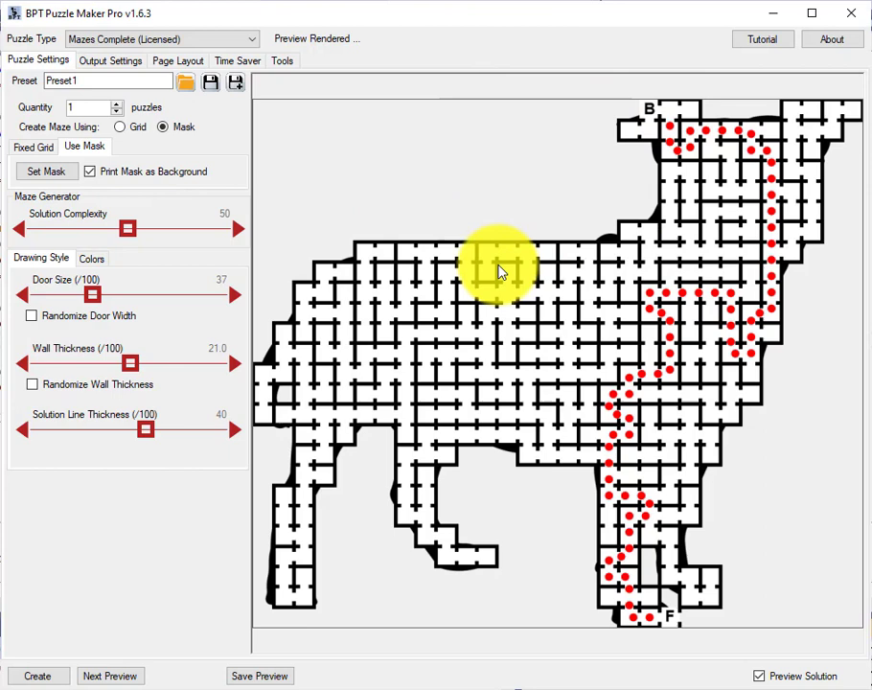
mouse_move(426, 350)
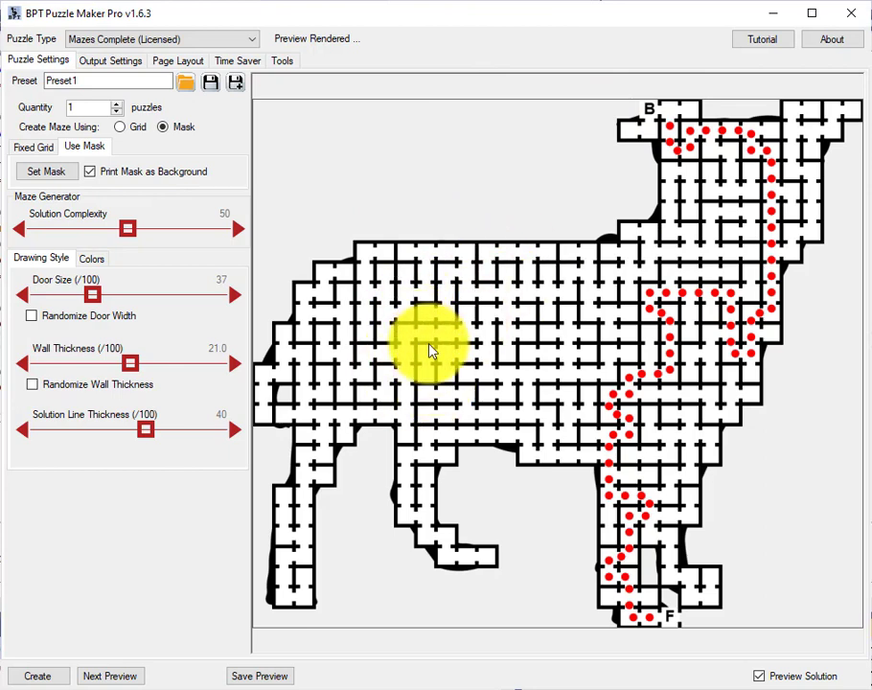
drag(127, 228, 59, 228)
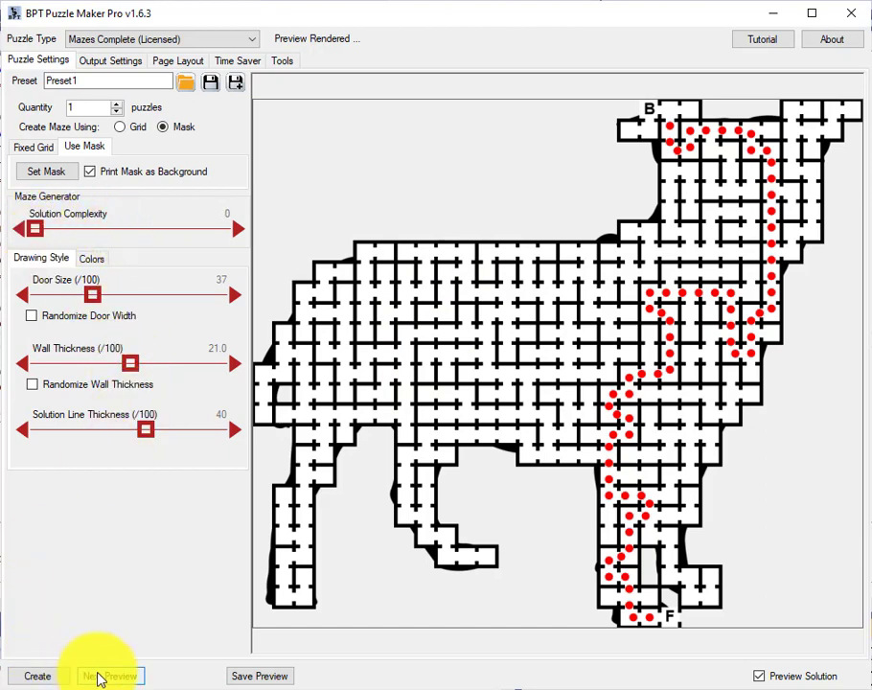
click(110, 676)
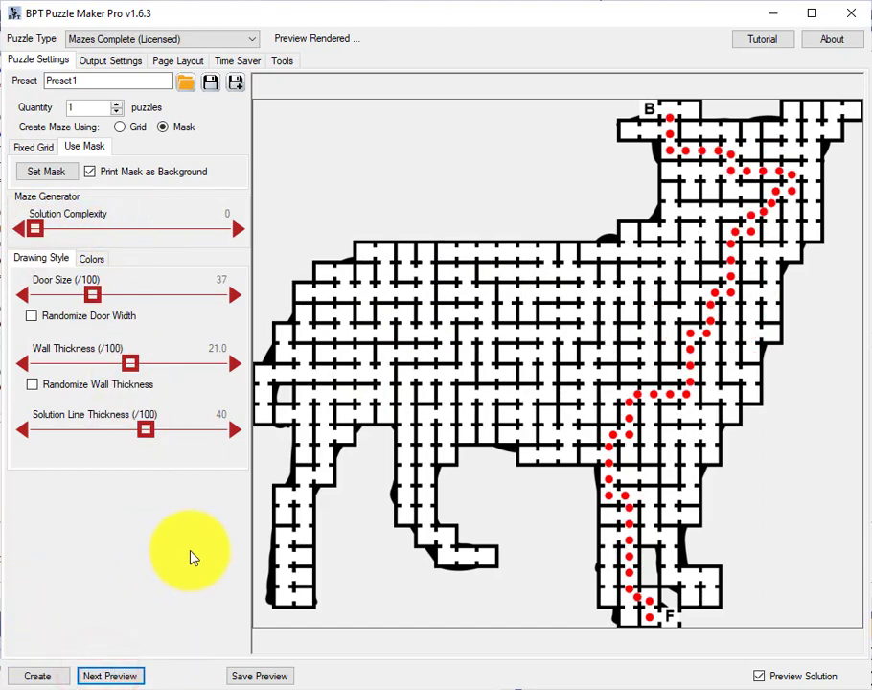
drag(67, 295, 175, 294)
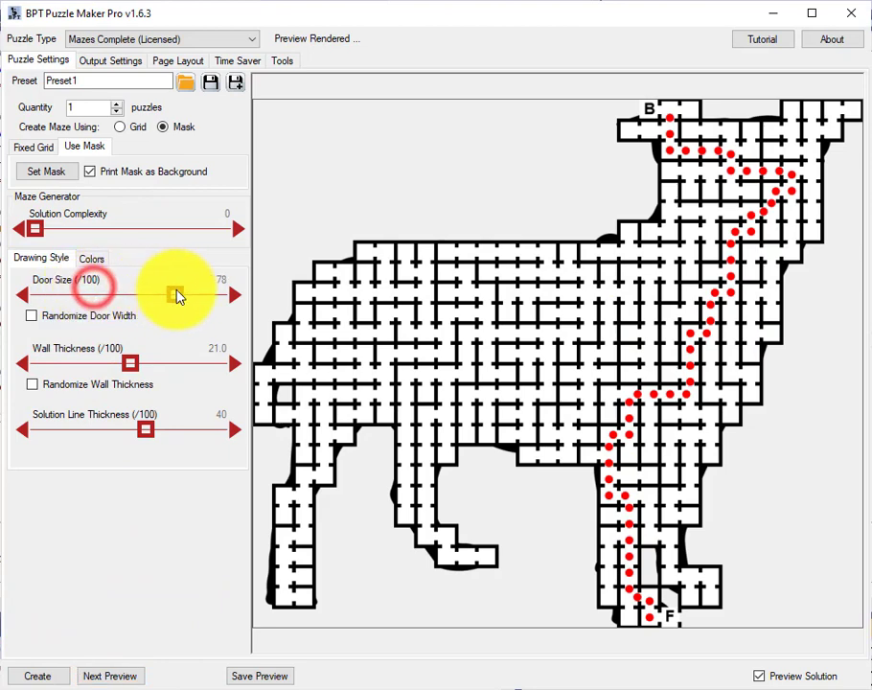
drag(178, 294, 218, 295)
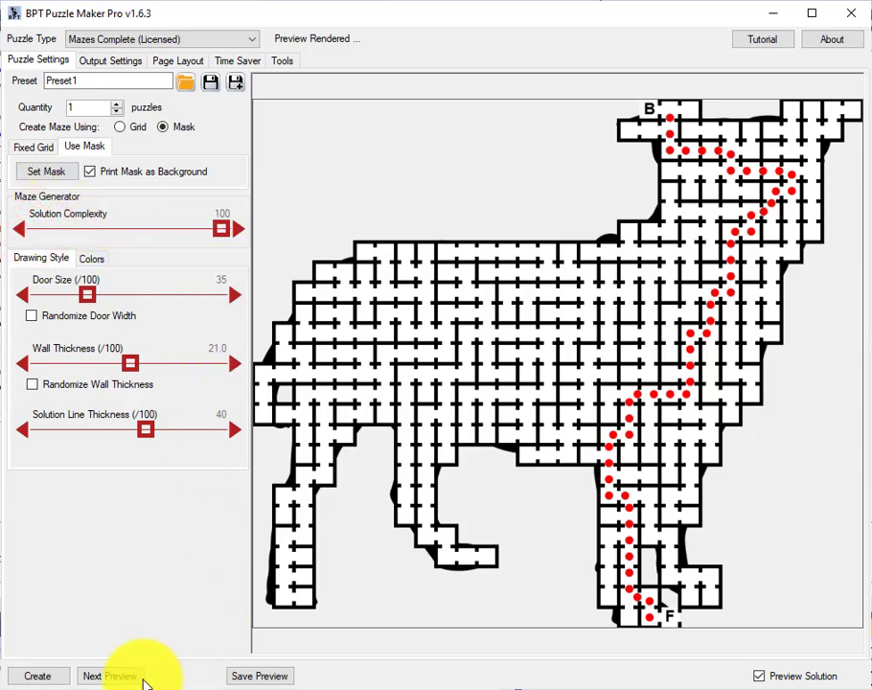
click(109, 676)
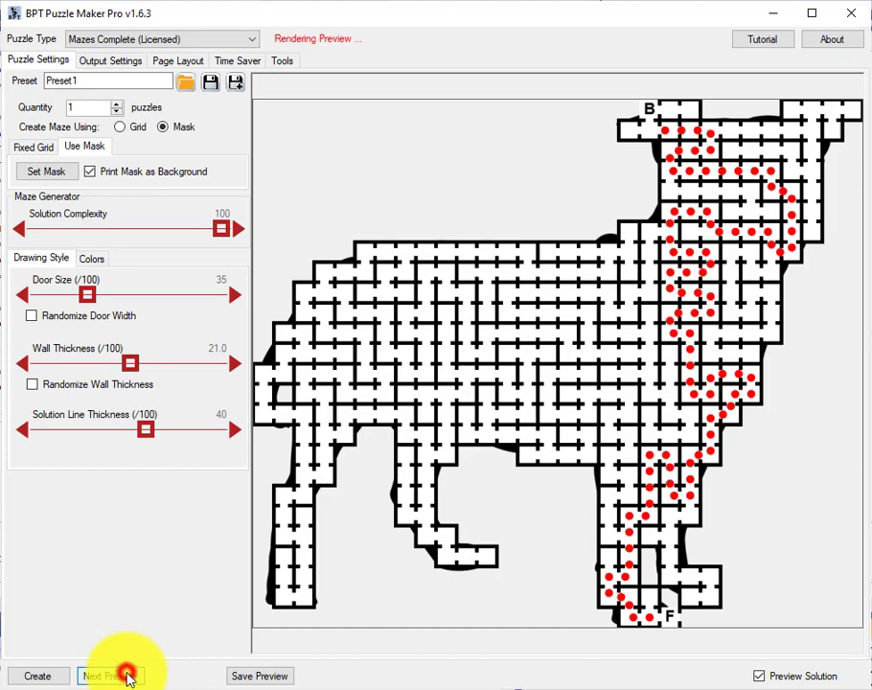
click(110, 676)
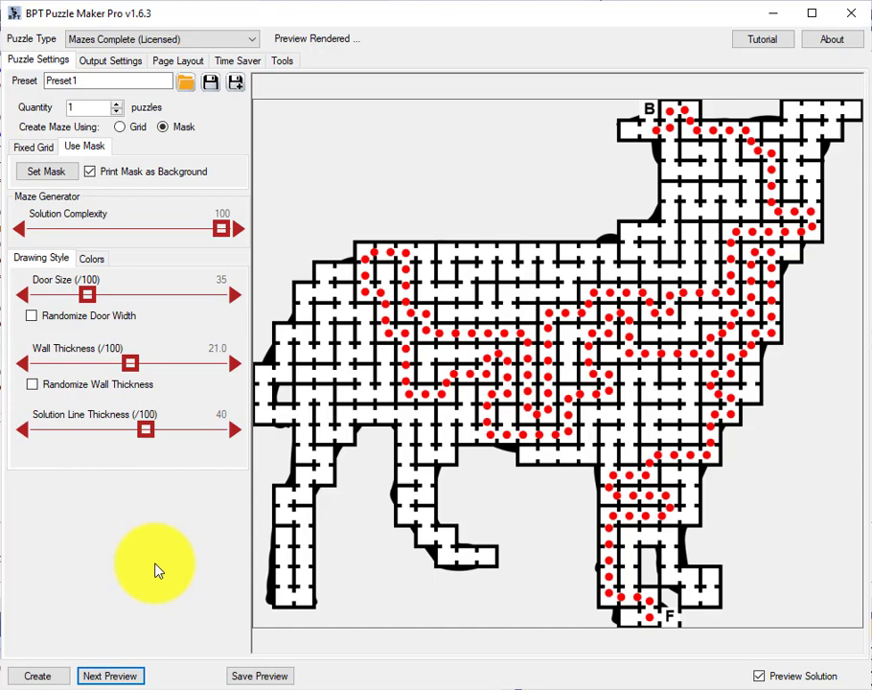
mouse_move(518, 278)
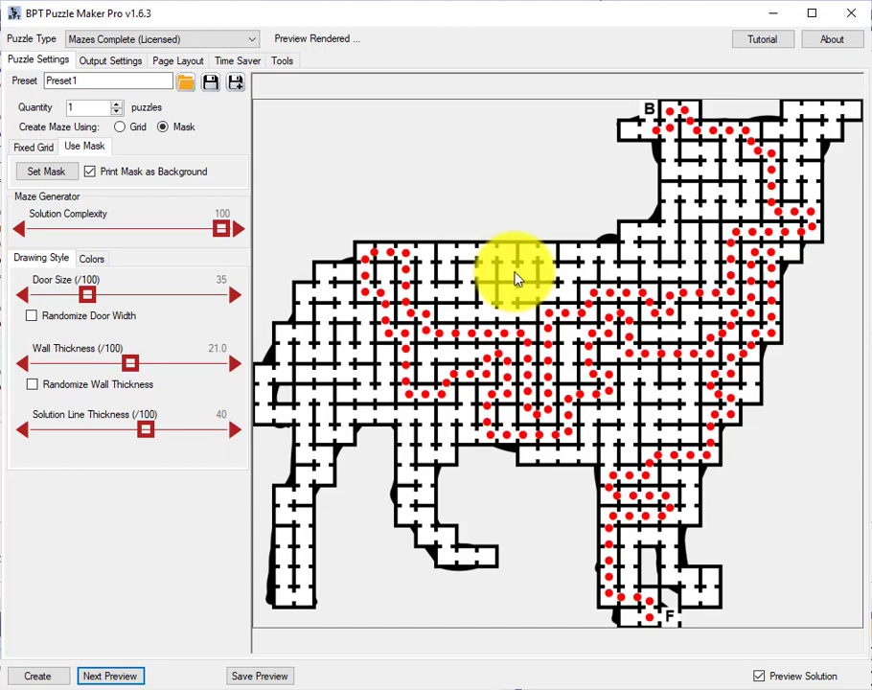
Pick a new start/end point option from the preview's context menu and regenerate the maze
right_click(517, 278)
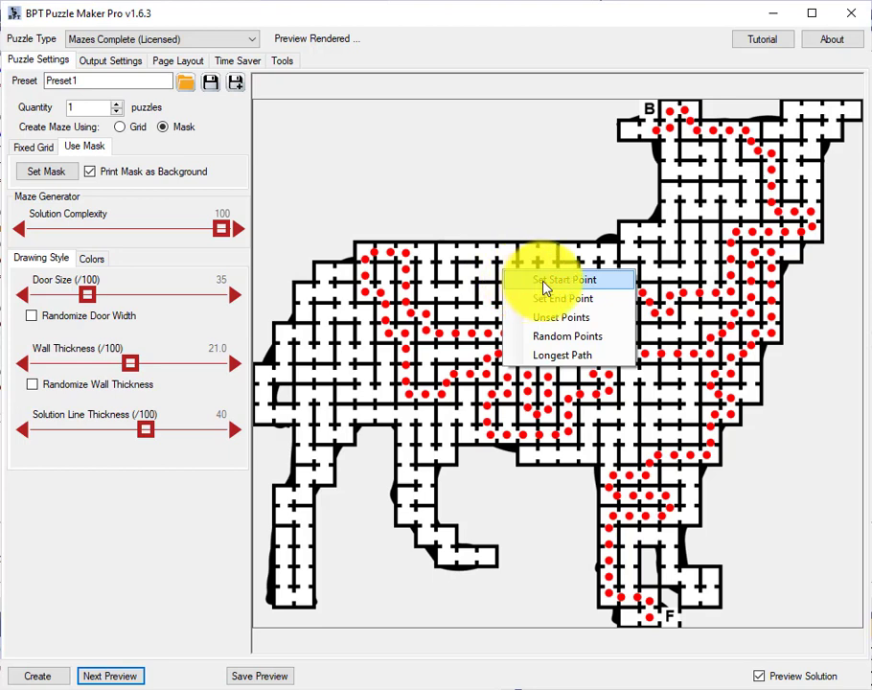
mouse_move(563, 298)
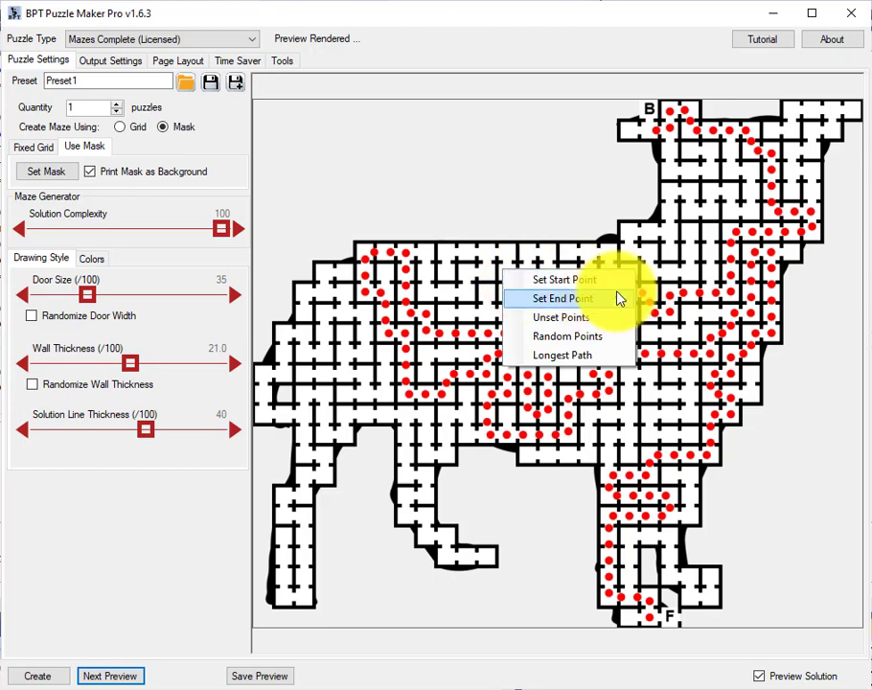
mouse_move(599, 317)
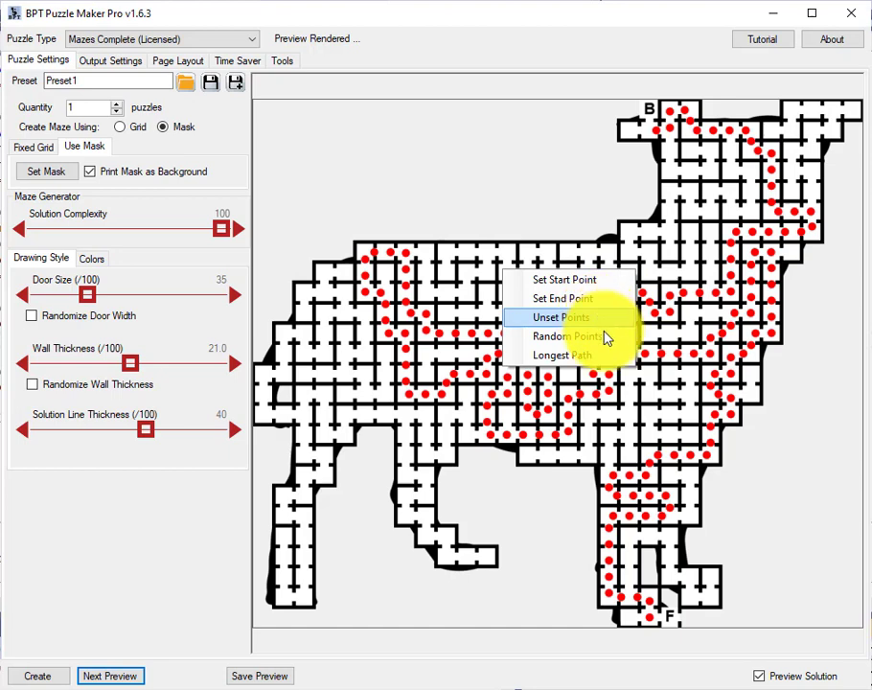
mouse_move(614, 360)
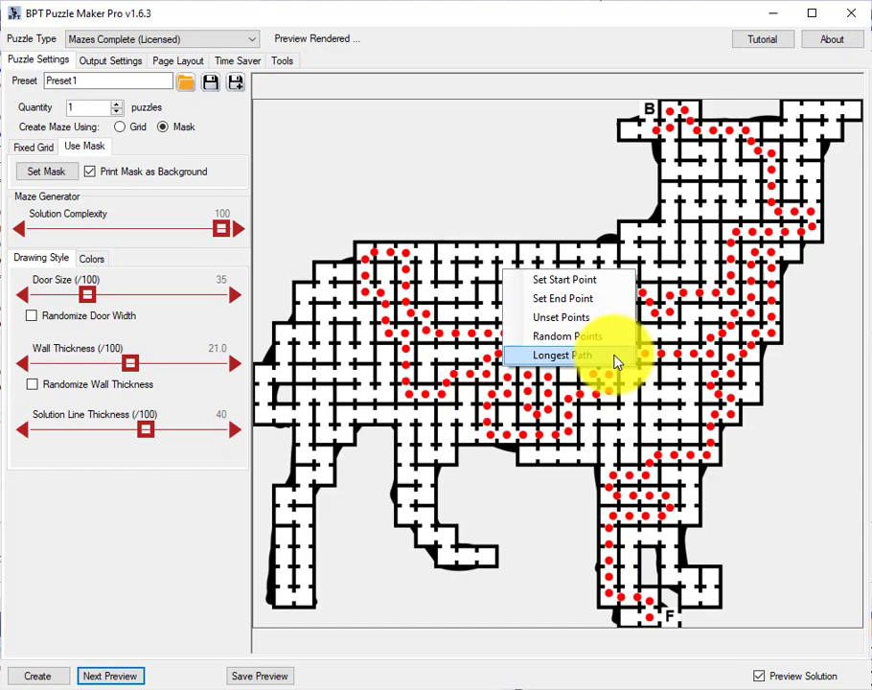
mouse_move(651, 115)
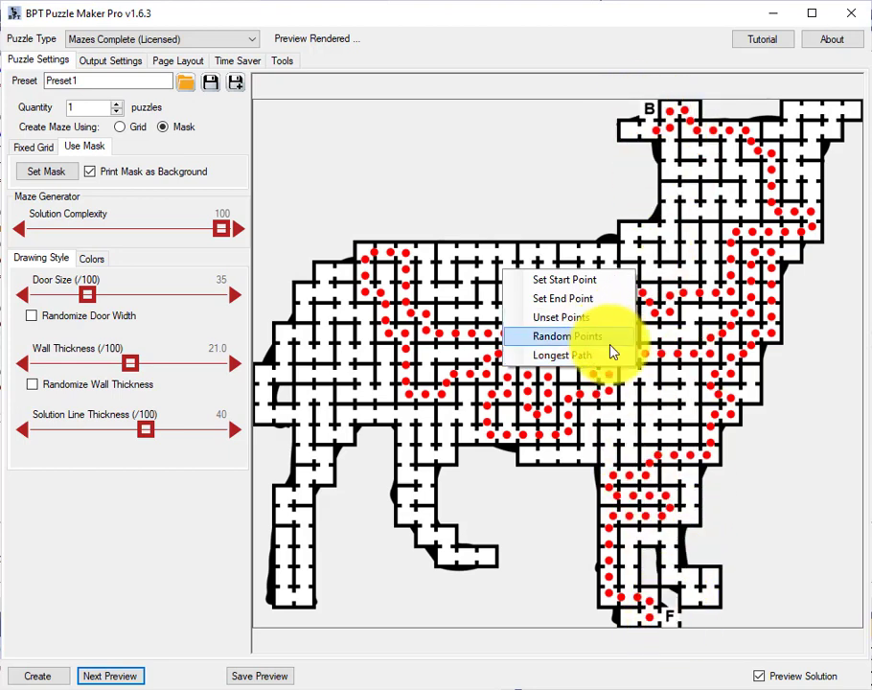
click(557, 335)
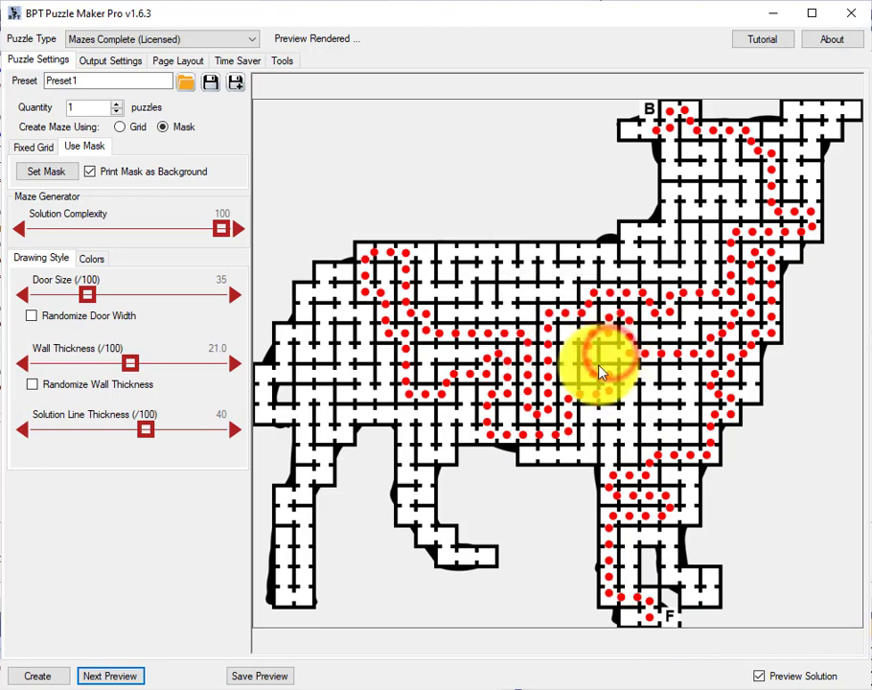
click(110, 676)
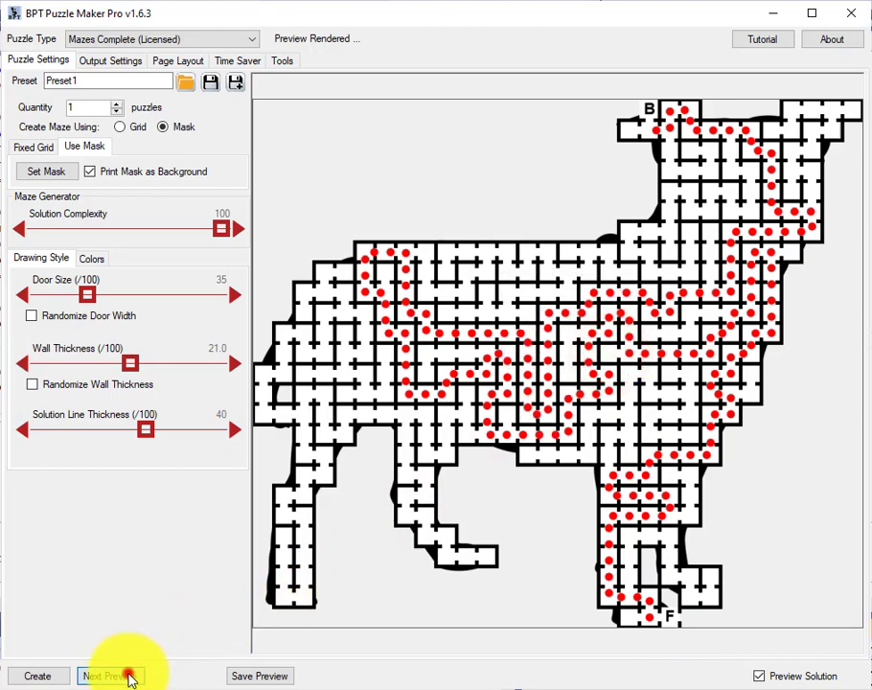
click(110, 676)
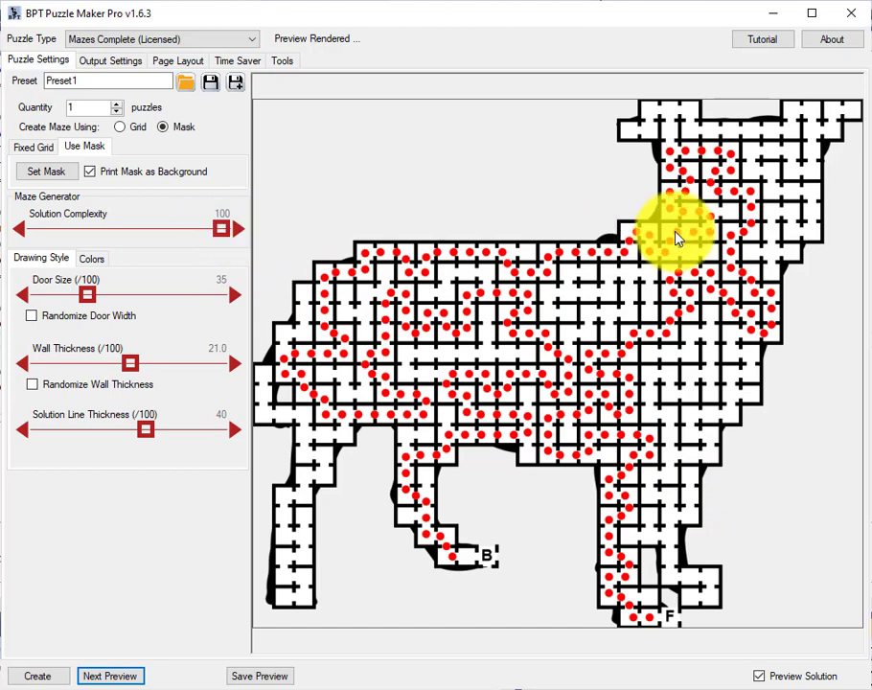
mouse_move(456, 570)
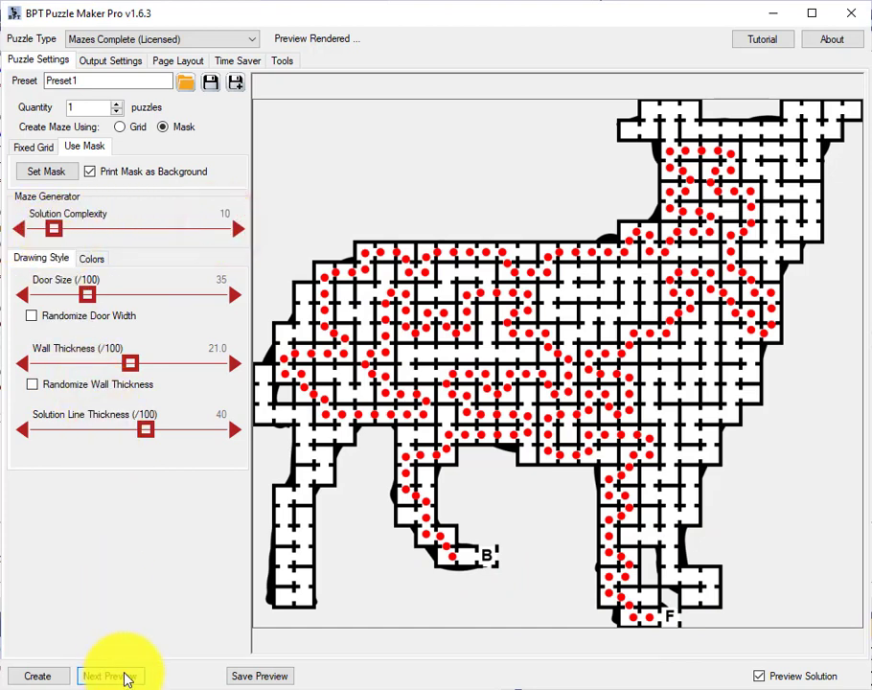
Regenerate the maze at complexity 97, routing from hind-leg B to head F
click(111, 676)
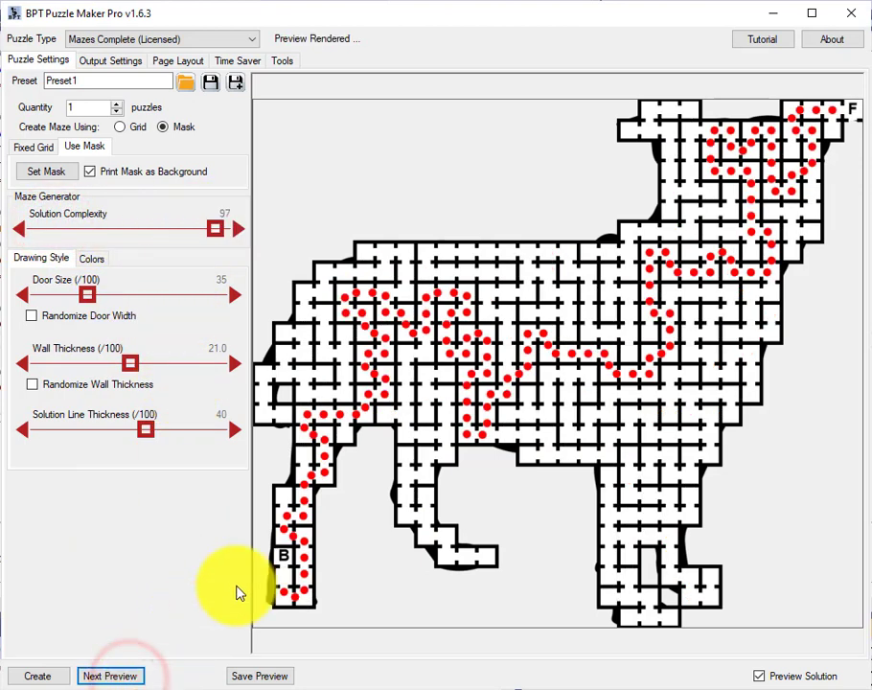
mouse_move(256, 483)
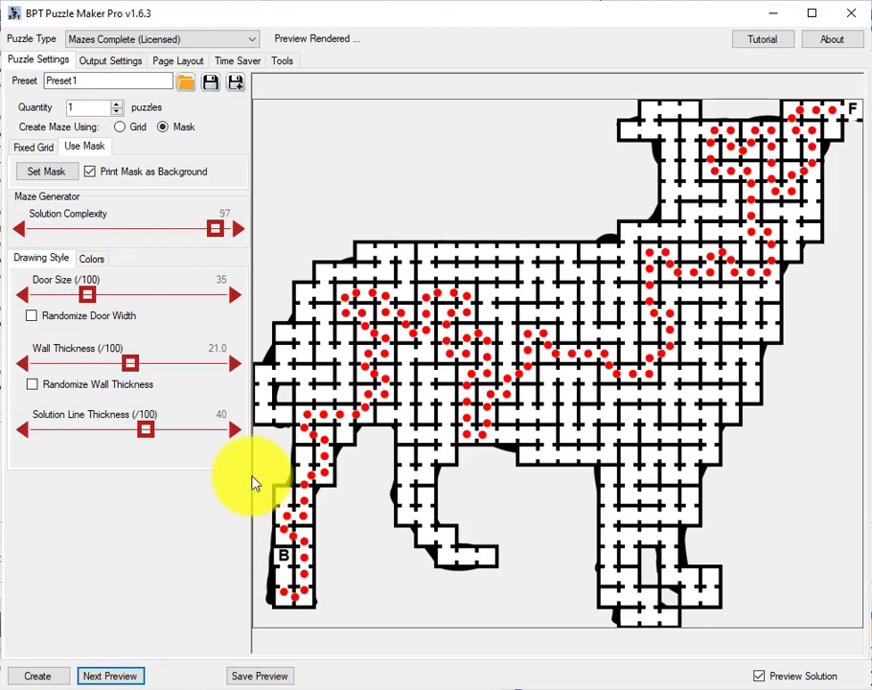
mouse_move(110, 325)
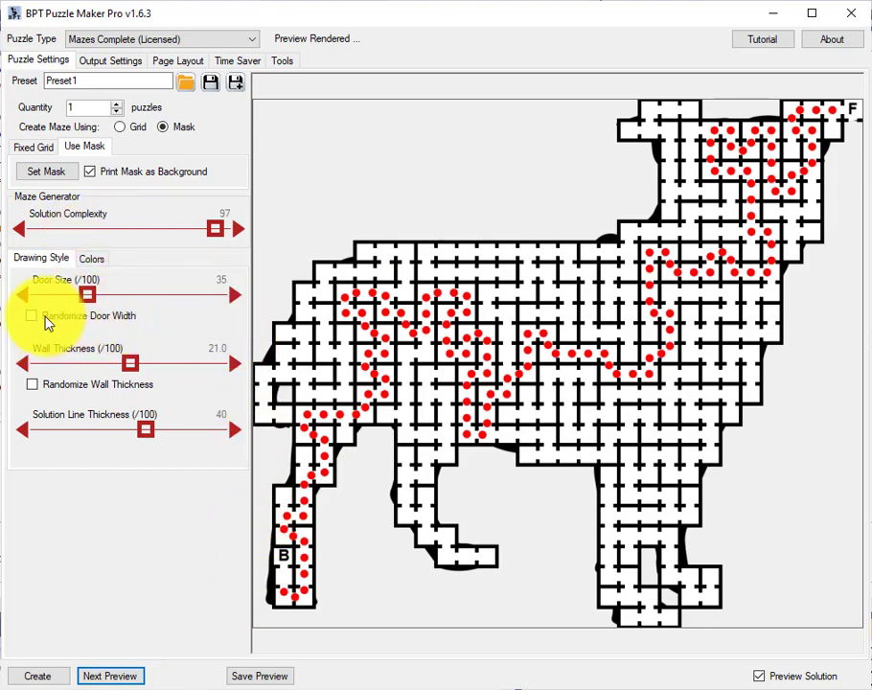
Turn on randomized door widths and randomized wall thicknesses for the dog maze
click(32, 315)
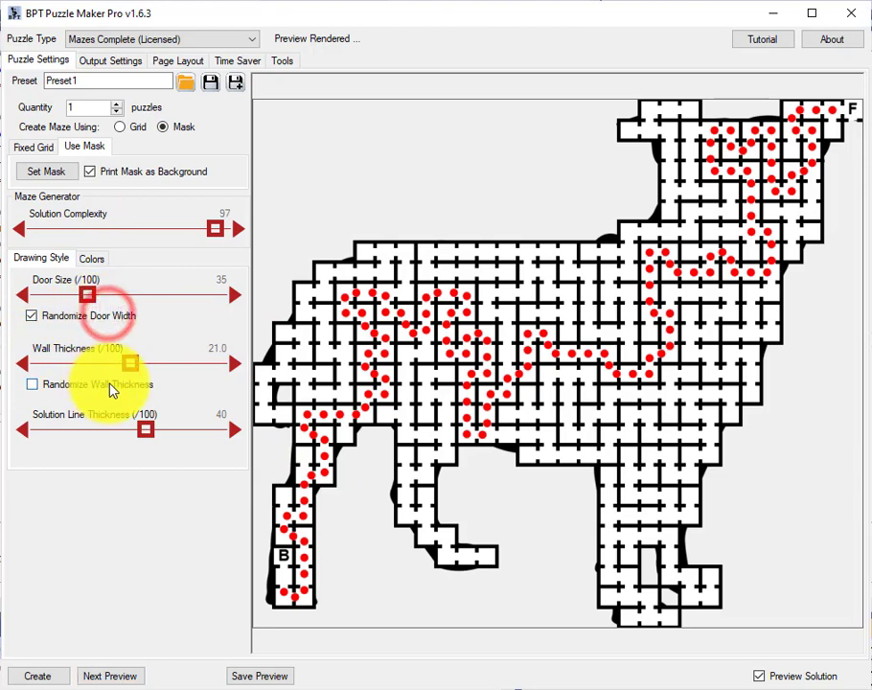
click(32, 385)
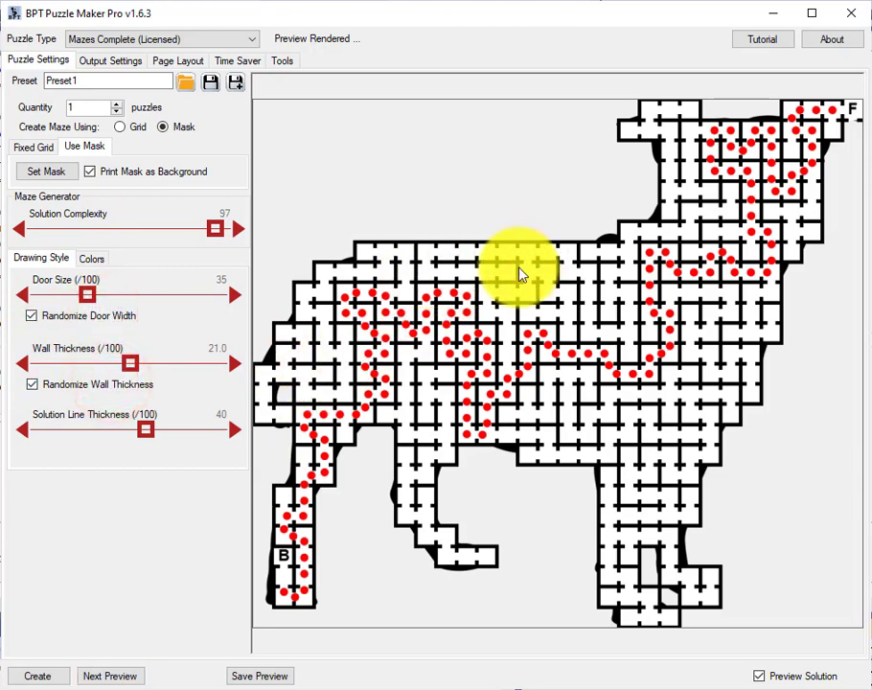
mouse_move(525, 252)
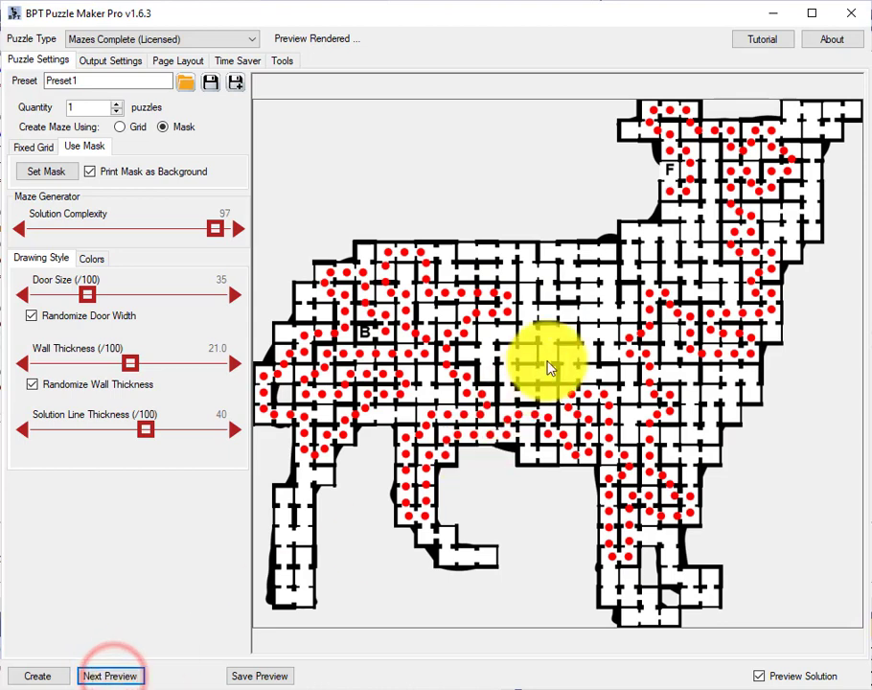
mouse_move(628, 288)
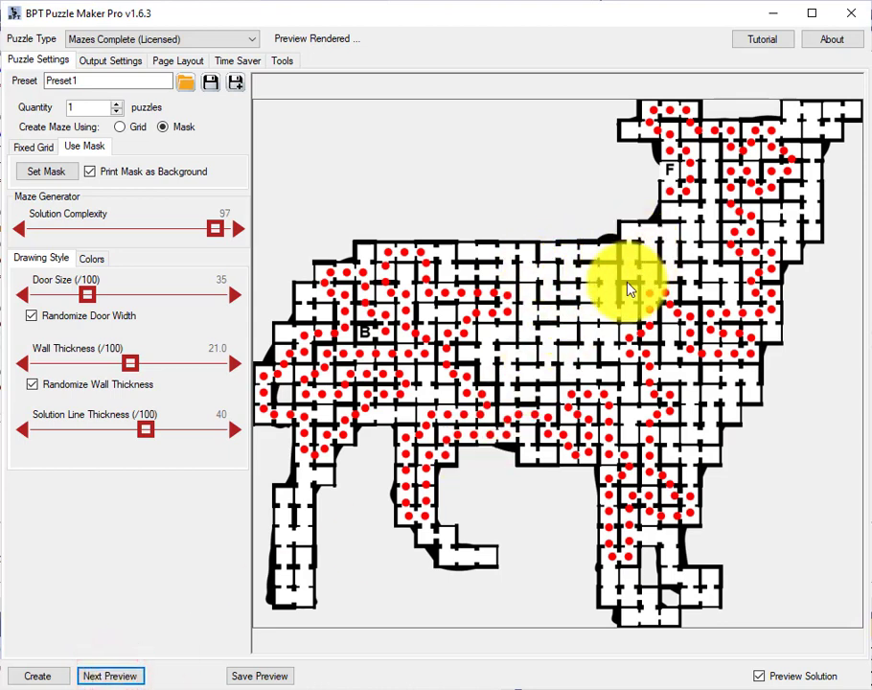
mouse_move(777, 584)
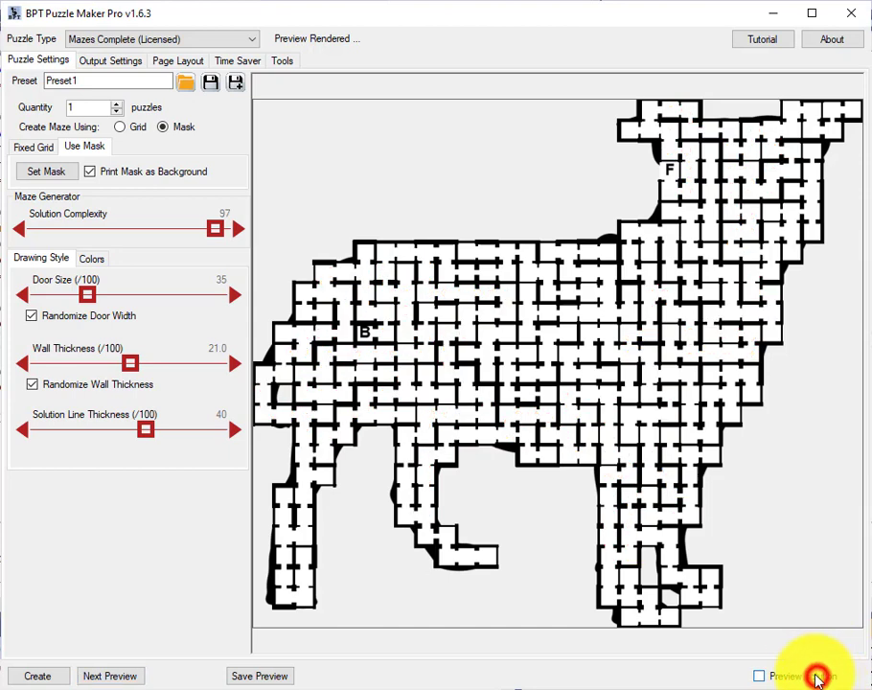
mouse_move(808, 558)
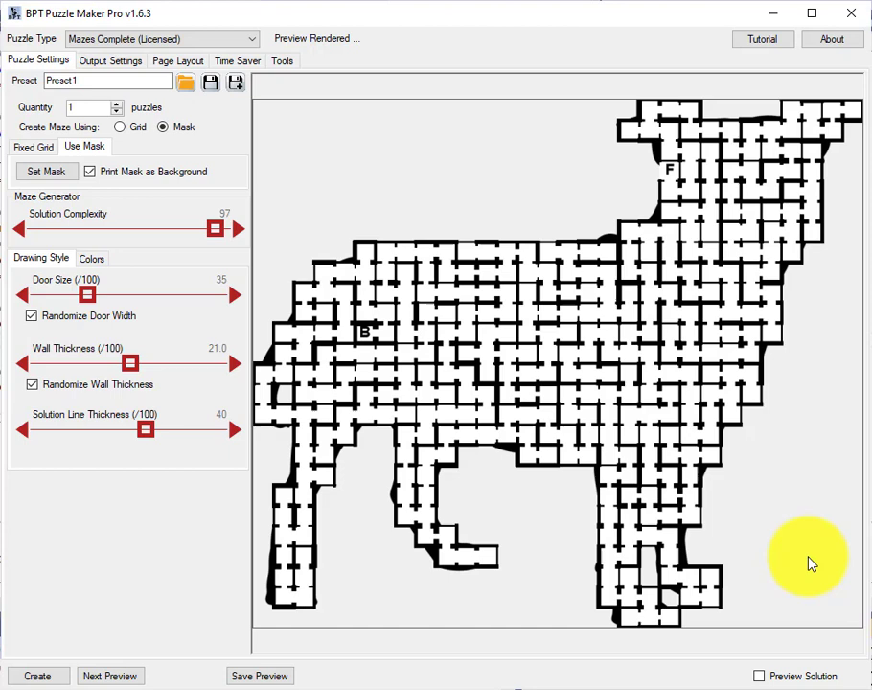
mouse_move(692, 372)
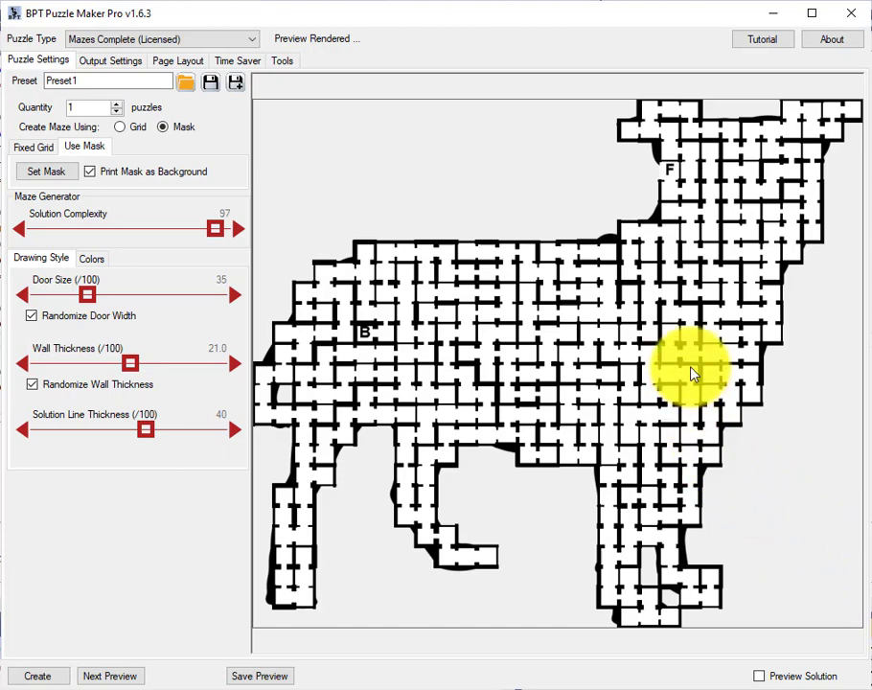
mouse_move(613, 307)
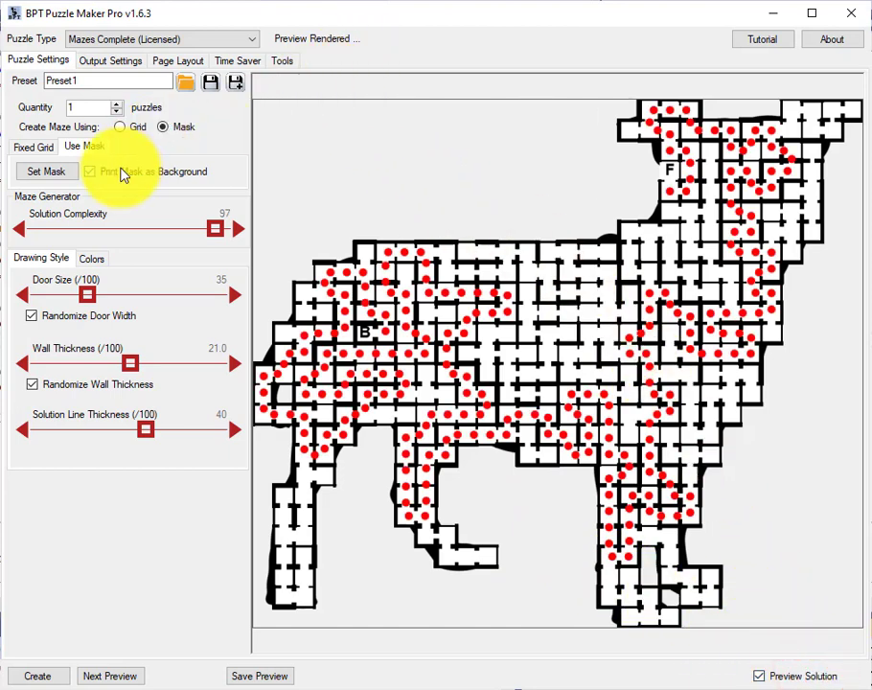
Re-enable Preview Solution to display the red dotted path on the randomized maze
click(89, 170)
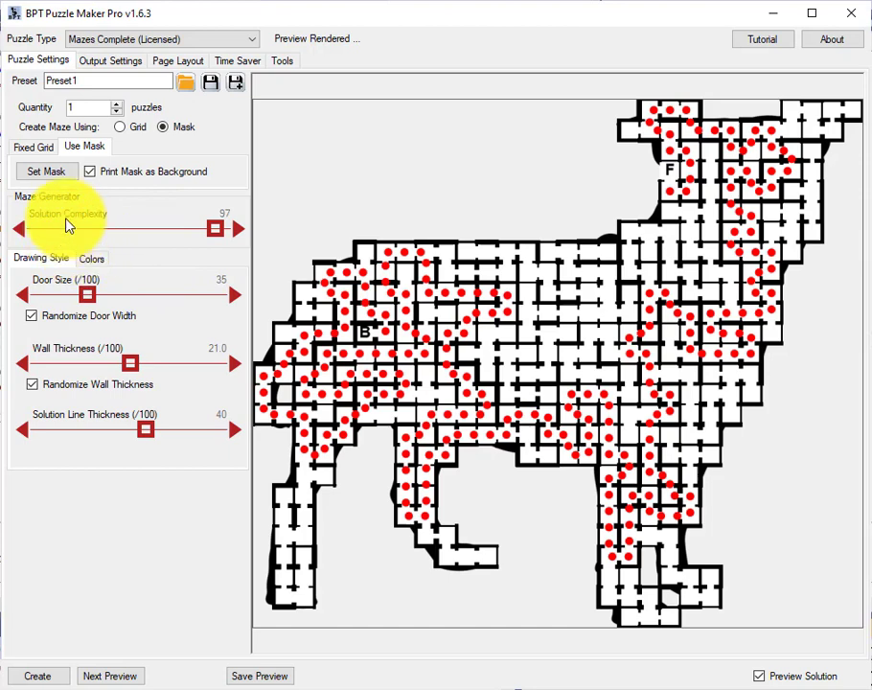
mouse_move(48, 175)
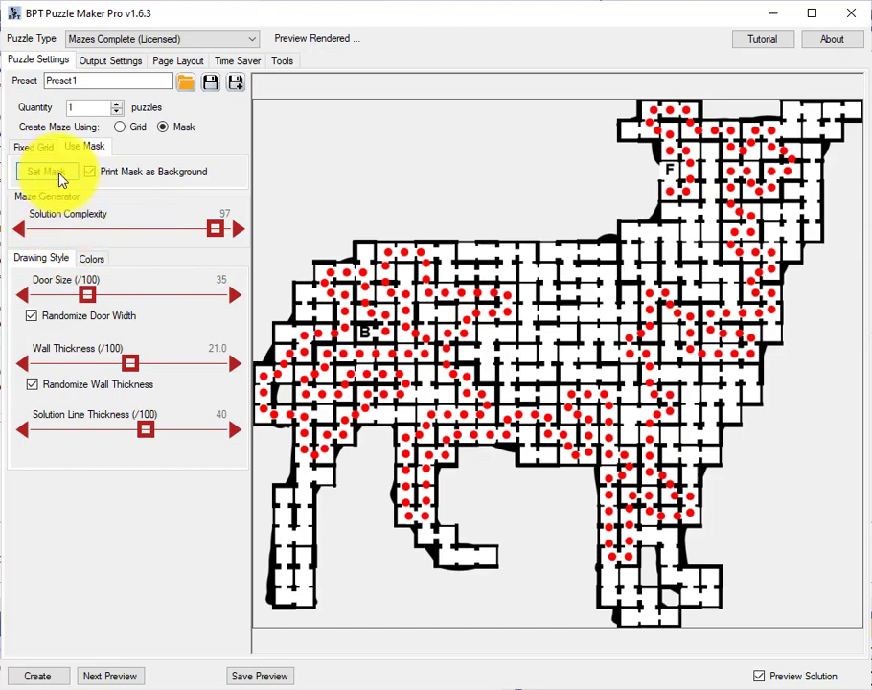
mouse_move(350, 233)
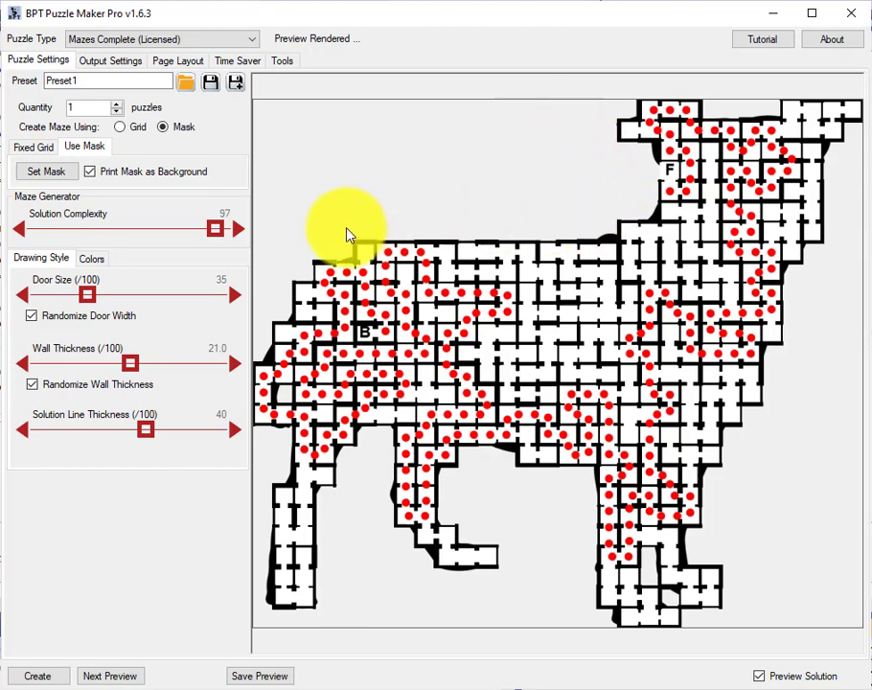
mouse_move(606, 198)
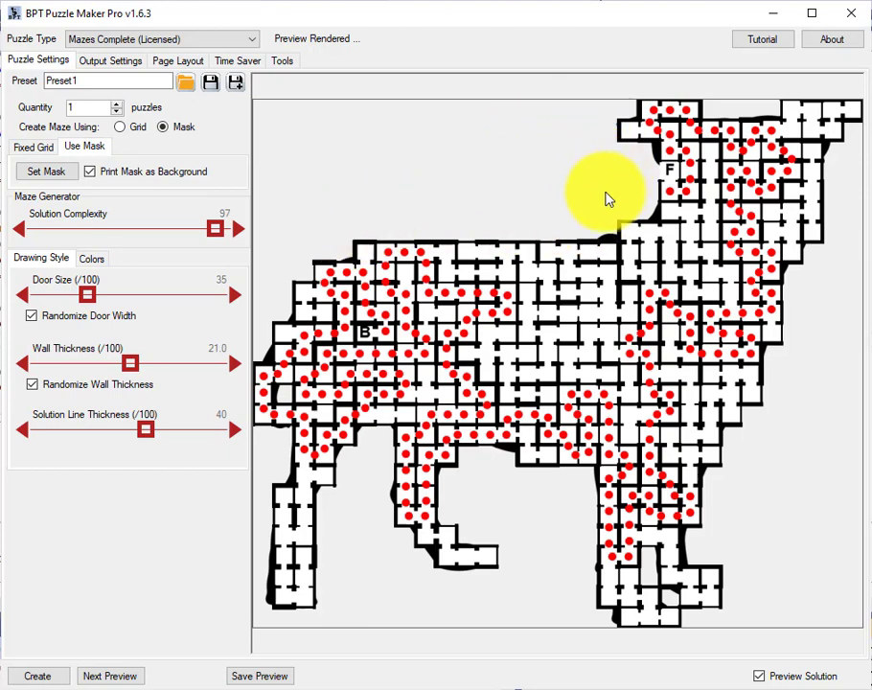
mouse_move(618, 211)
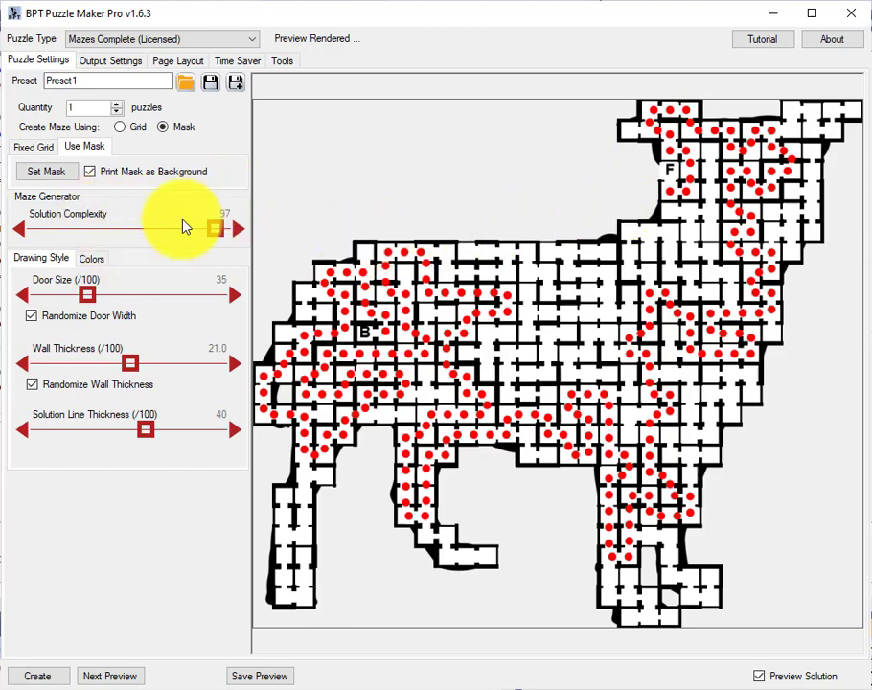
mouse_move(158, 212)
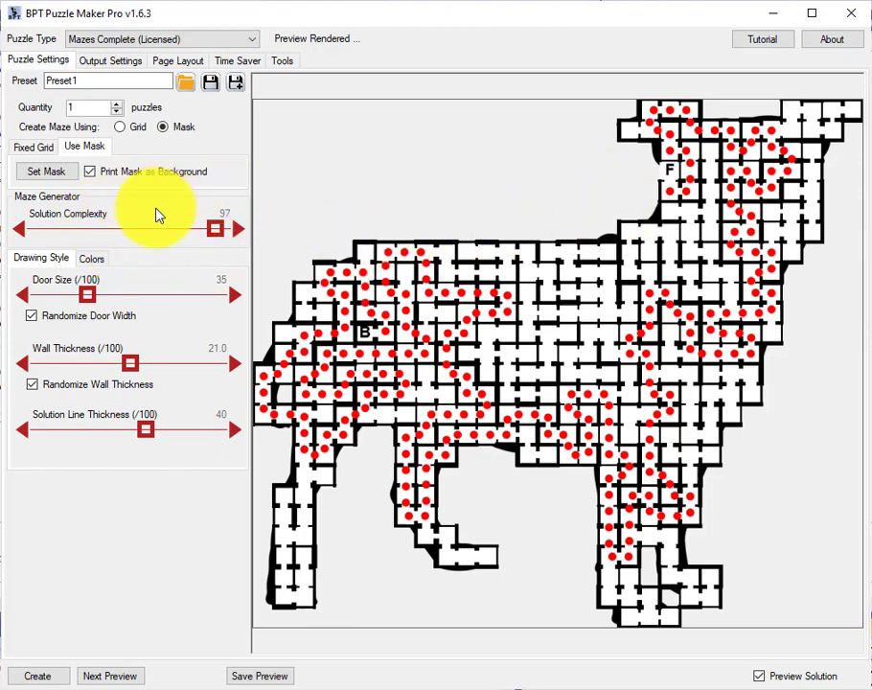